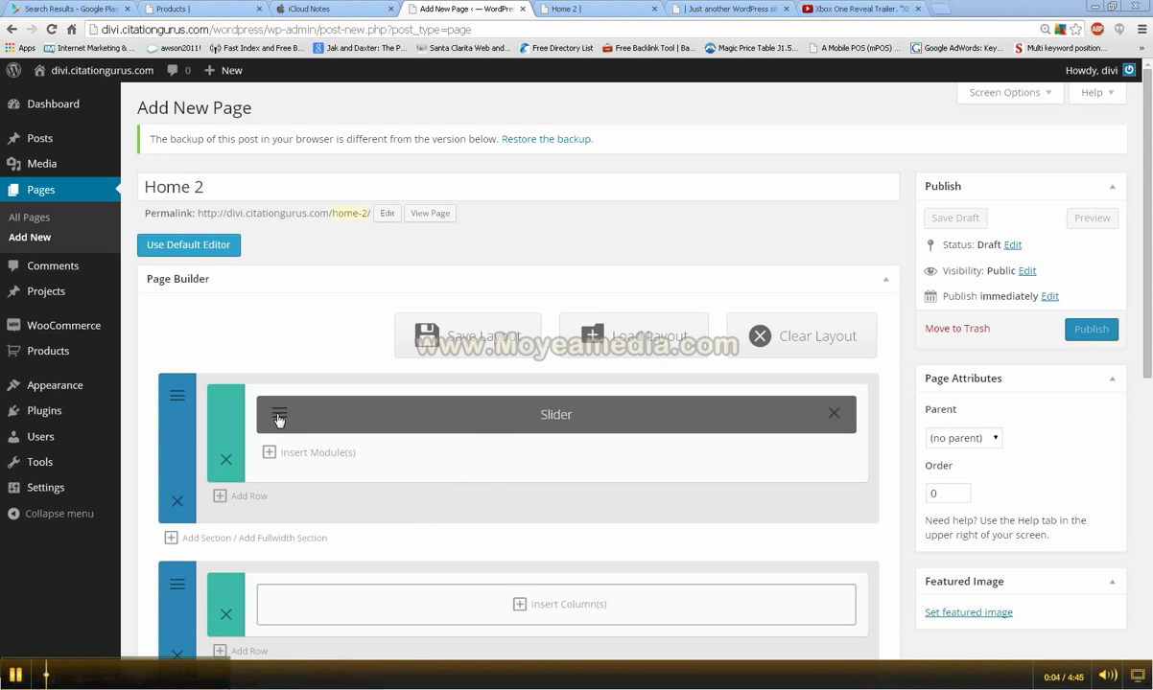
Review the third slide's background image and YouTube video, then save the slide.
{"action": "left_click", "coordinate": [280, 418]}
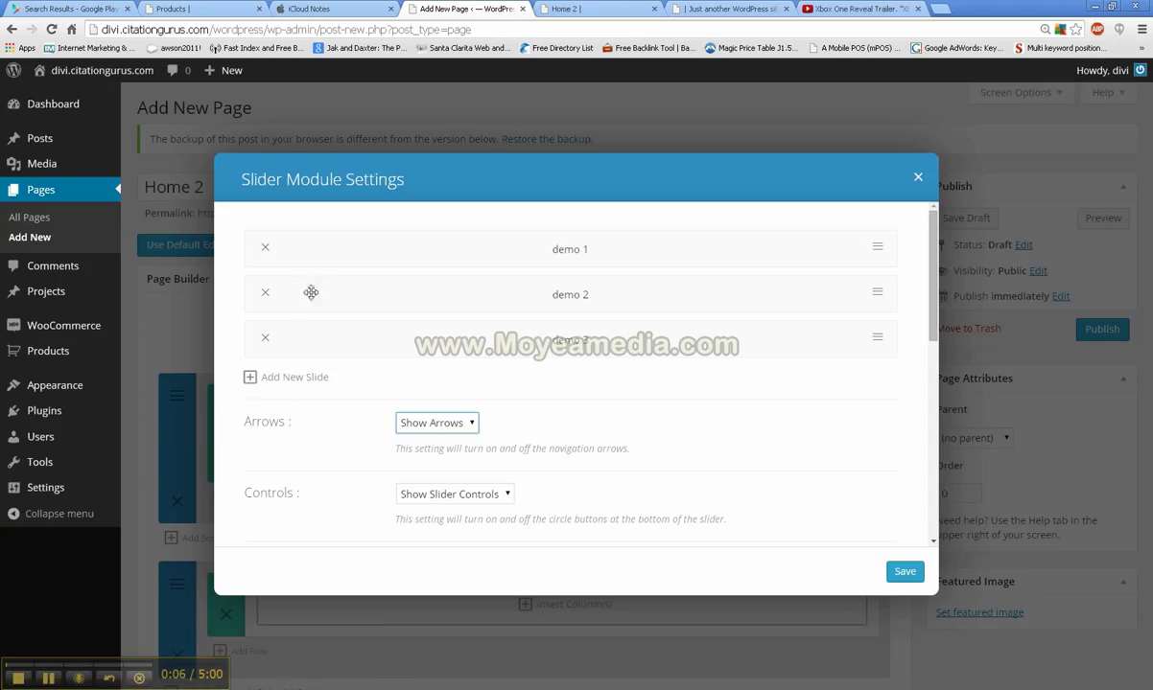
{"action": "mouse_move", "coordinate": [588, 295]}
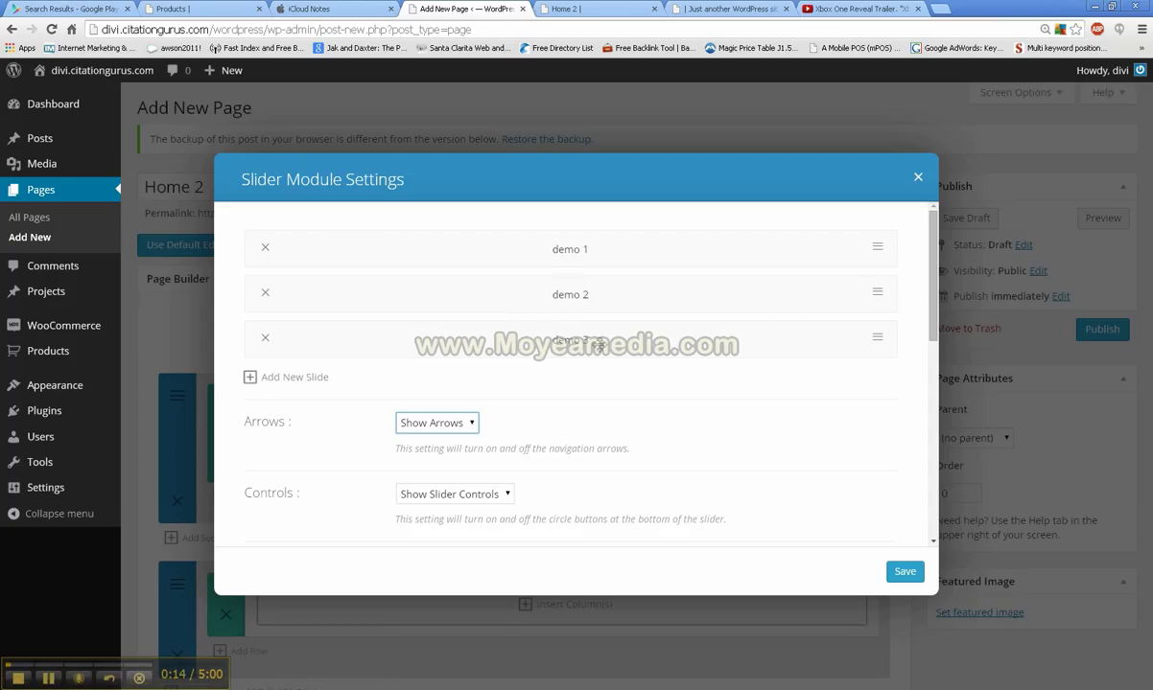
{"action": "left_click", "coordinate": [569, 342]}
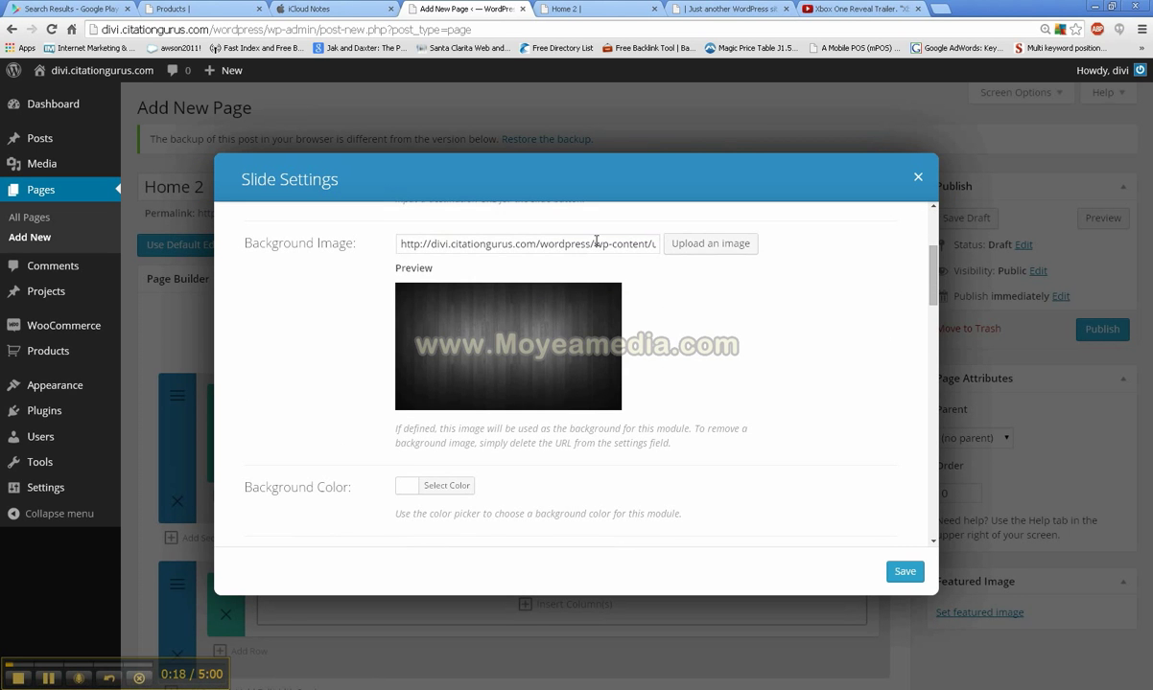
{"action": "scroll", "scroll_direction": "down", "scroll_amount": 3}
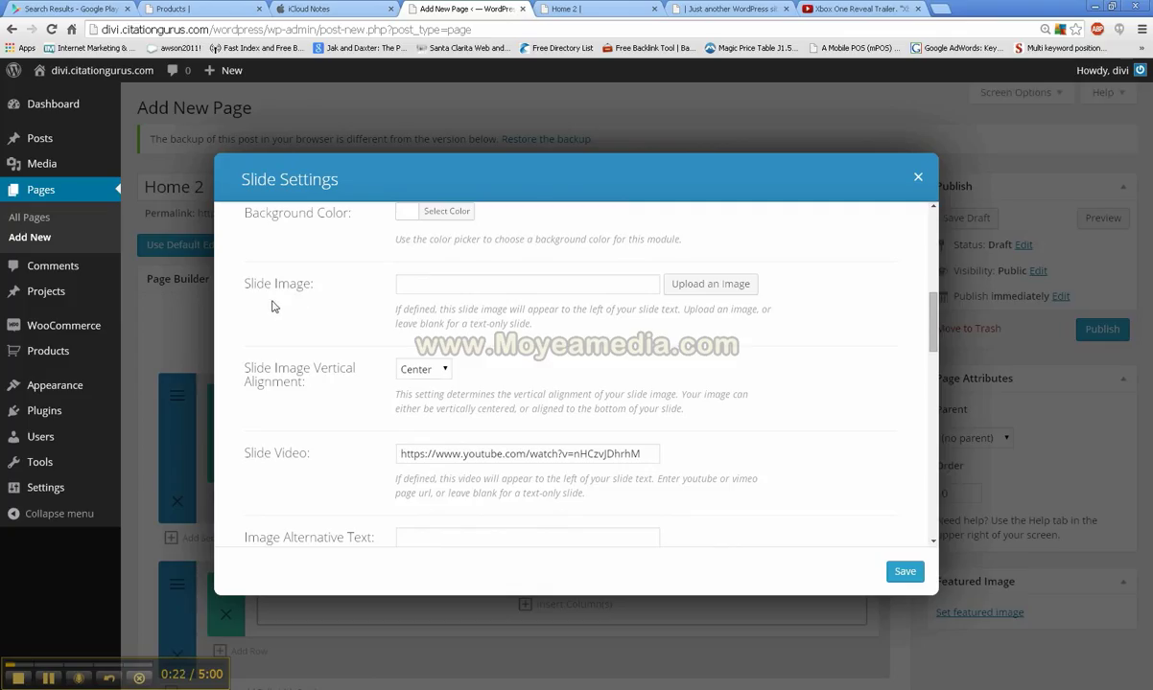
{"action": "mouse_move", "coordinate": [280, 463]}
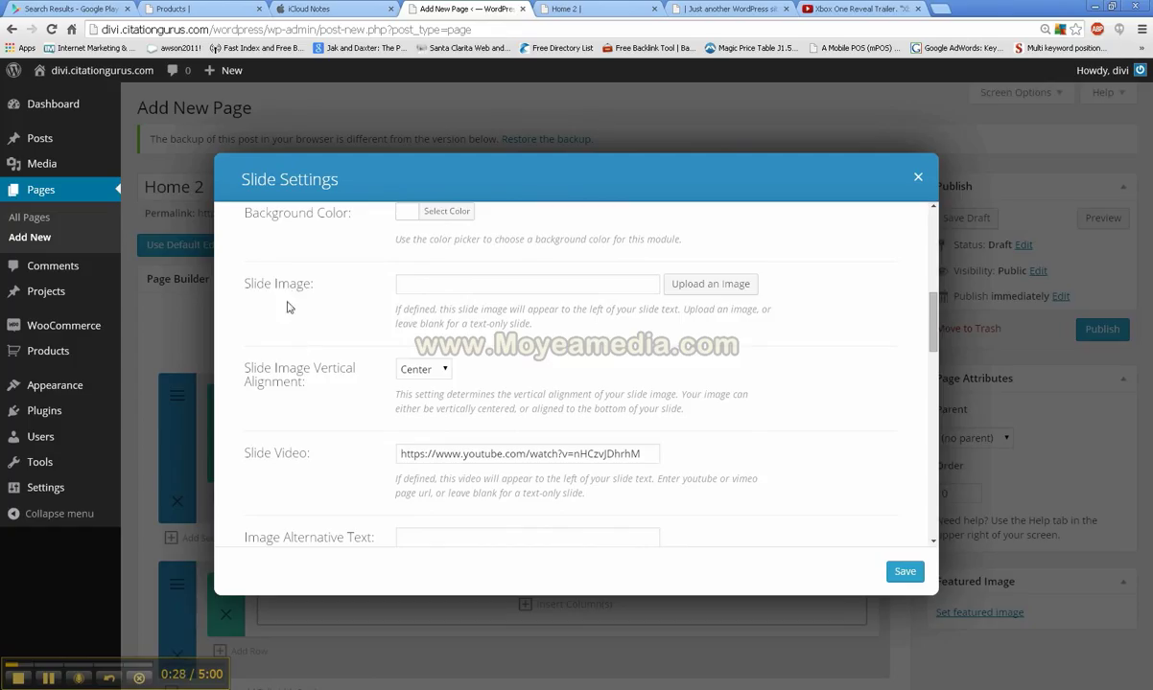
{"action": "left_click", "coordinate": [904, 571]}
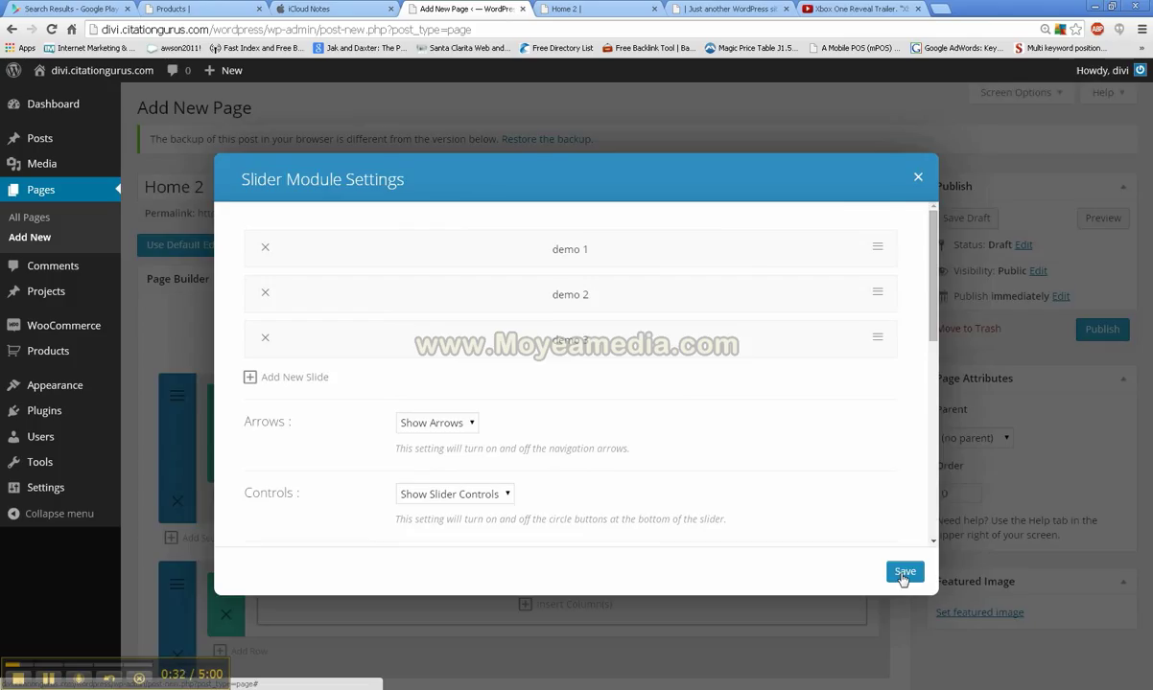
Save the slider, play the Xbox One trailer on the demo 3 slide in the live preview, and return to the builder.
{"action": "left_click", "coordinate": [903, 572]}
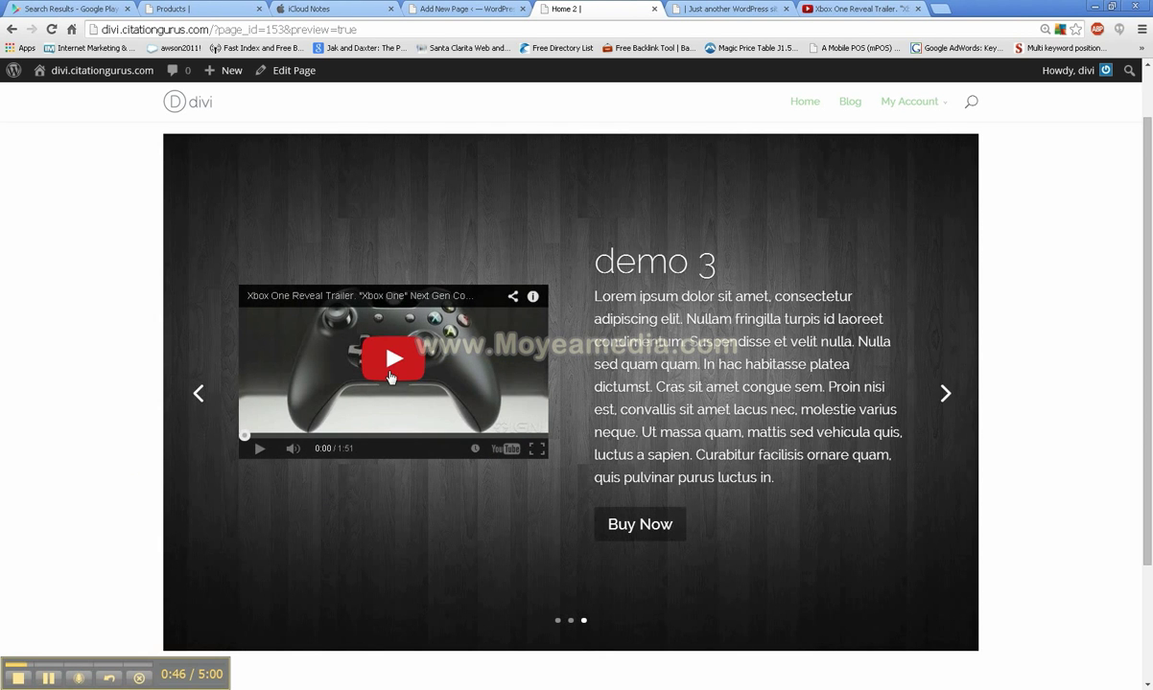
{"action": "left_click", "coordinate": [392, 358]}
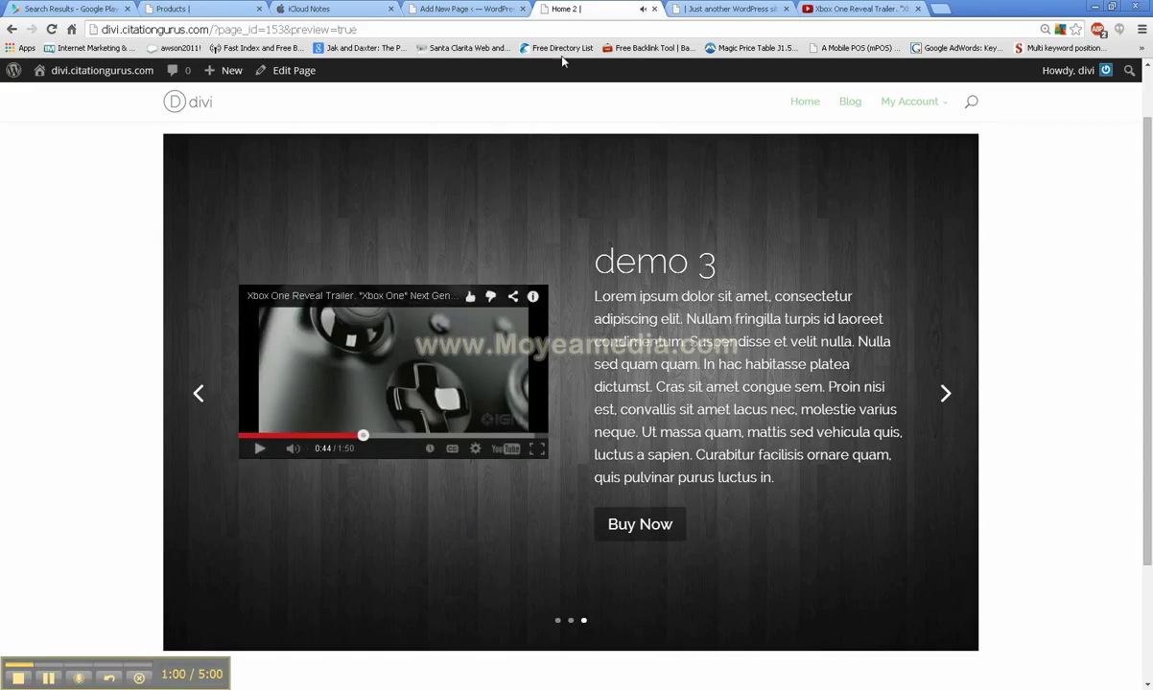
{"action": "left_click", "coordinate": [460, 8]}
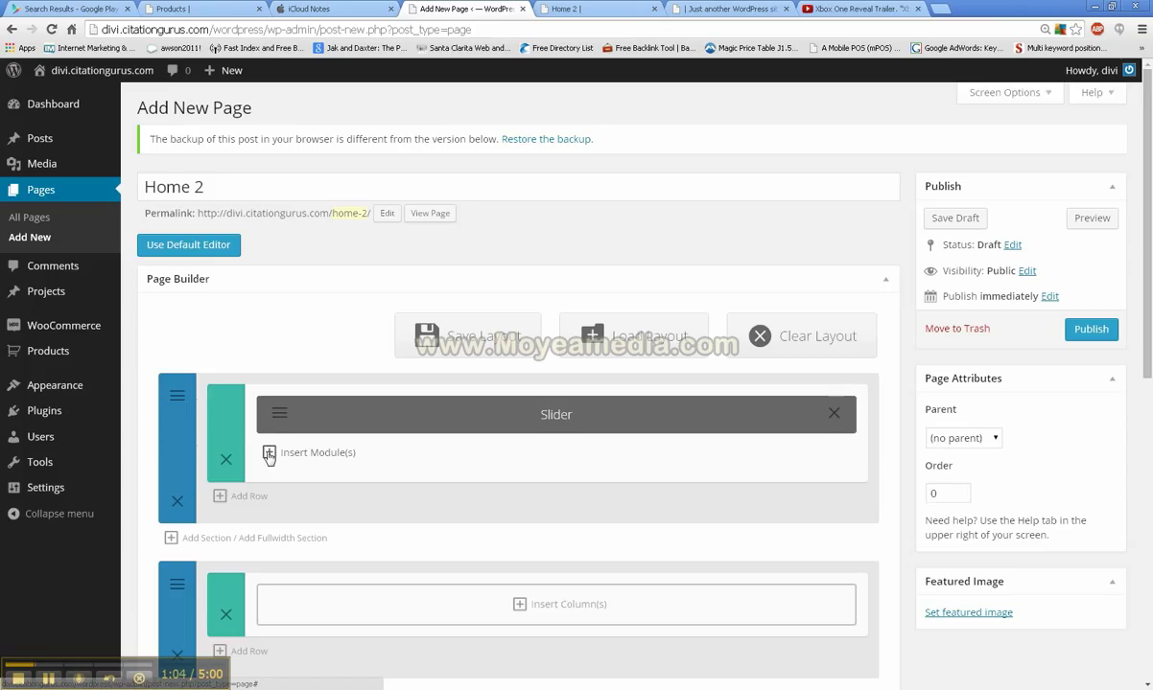
{"action": "mouse_move", "coordinate": [579, 434]}
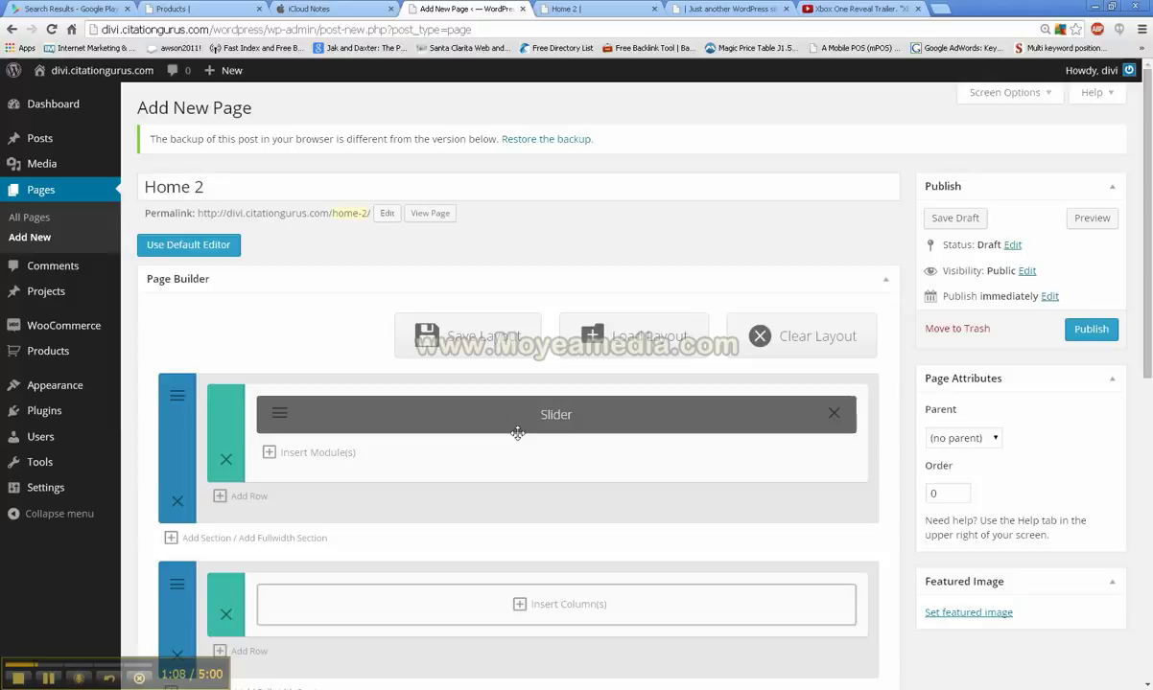
{"action": "mouse_move", "coordinate": [560, 430]}
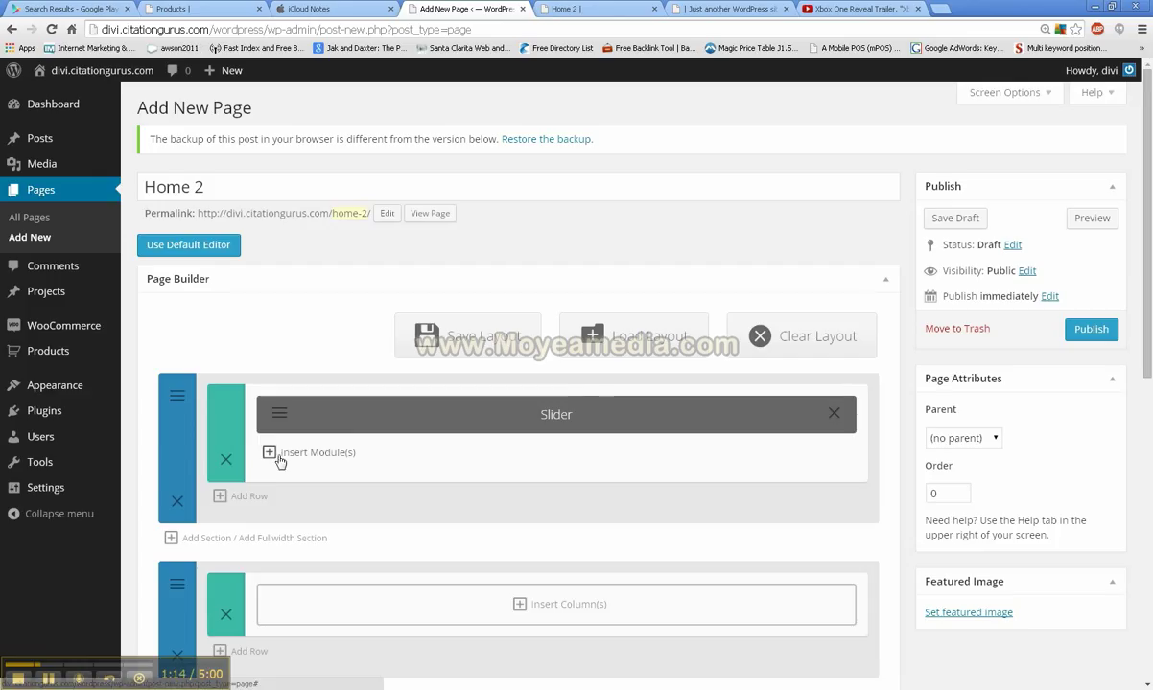
{"action": "mouse_move", "coordinate": [803, 426]}
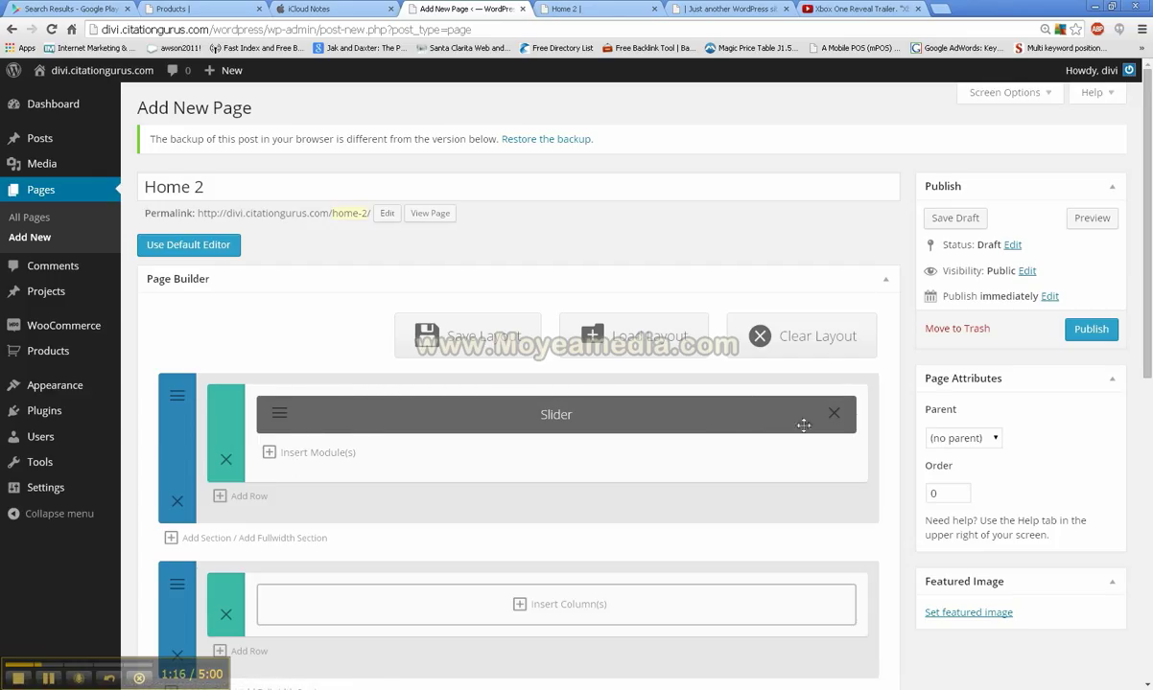
{"action": "mouse_move", "coordinate": [255, 468]}
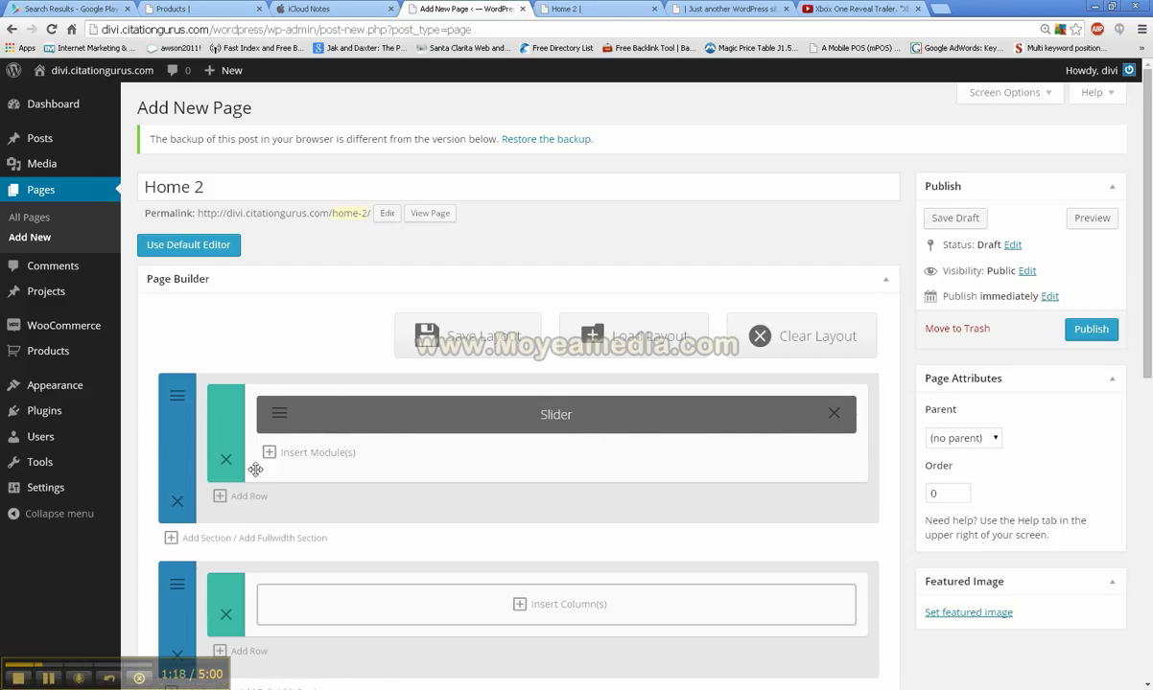
Add a new empty row beneath the slider row in the first section.
{"action": "left_click", "coordinate": [249, 494]}
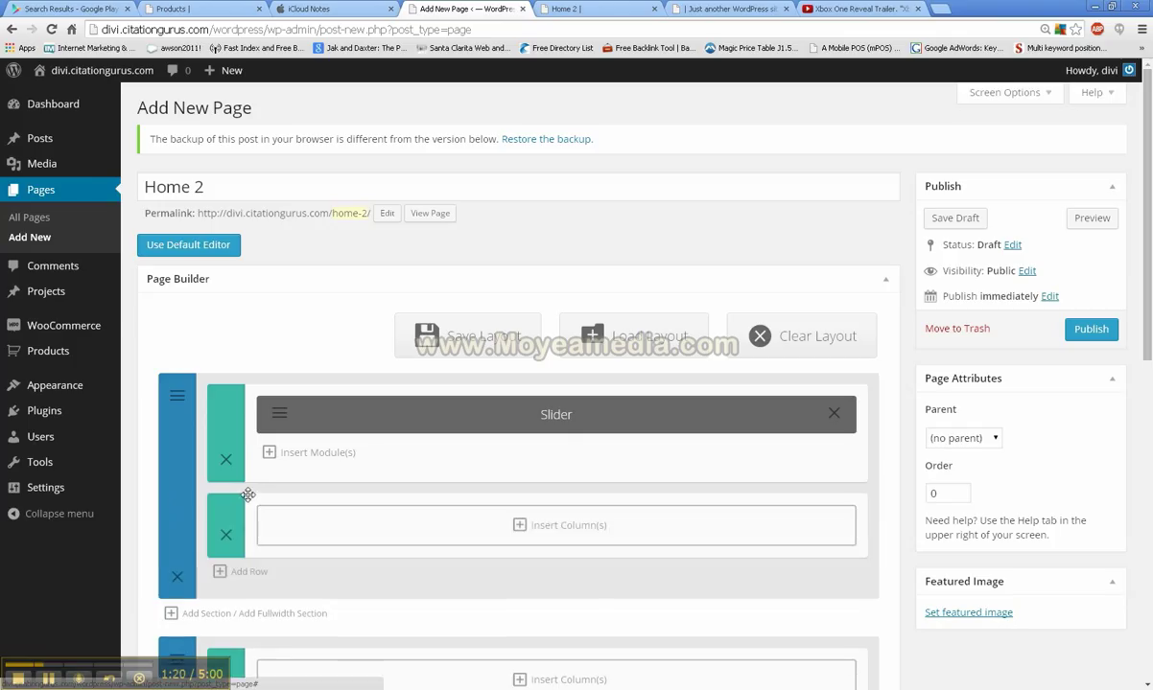
{"action": "mouse_move", "coordinate": [521, 453]}
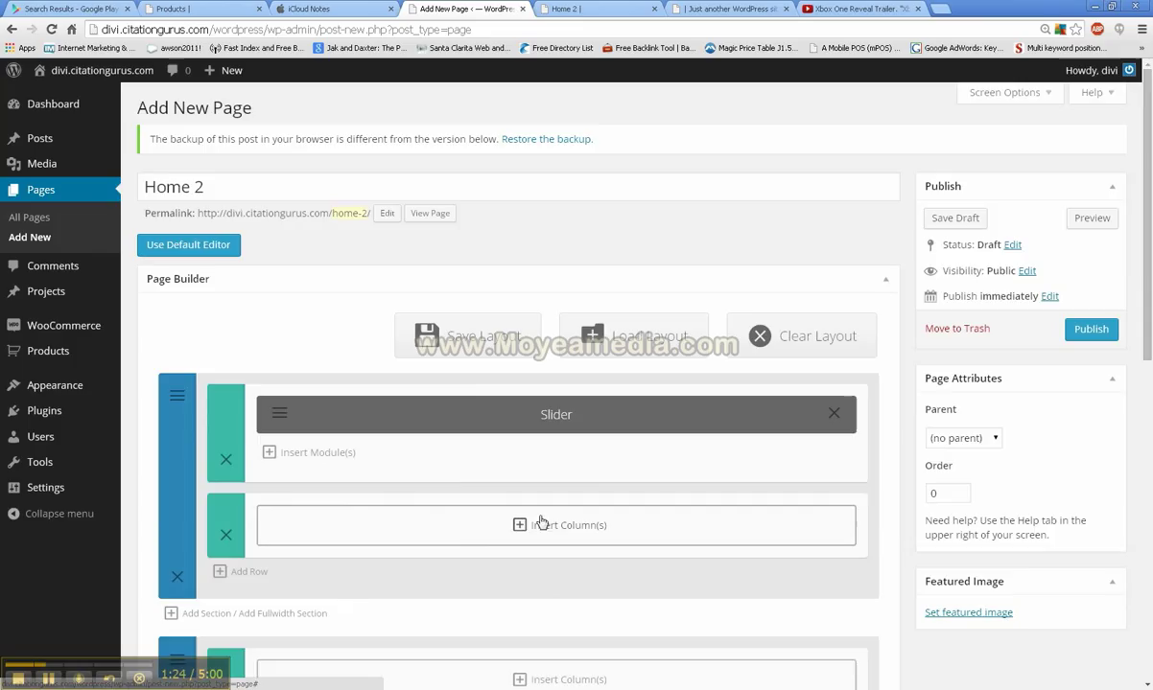
Bring up the column layout choices for the new row to pick 1/3 + 1/3 + 1/3.
{"action": "left_click", "coordinate": [557, 525]}
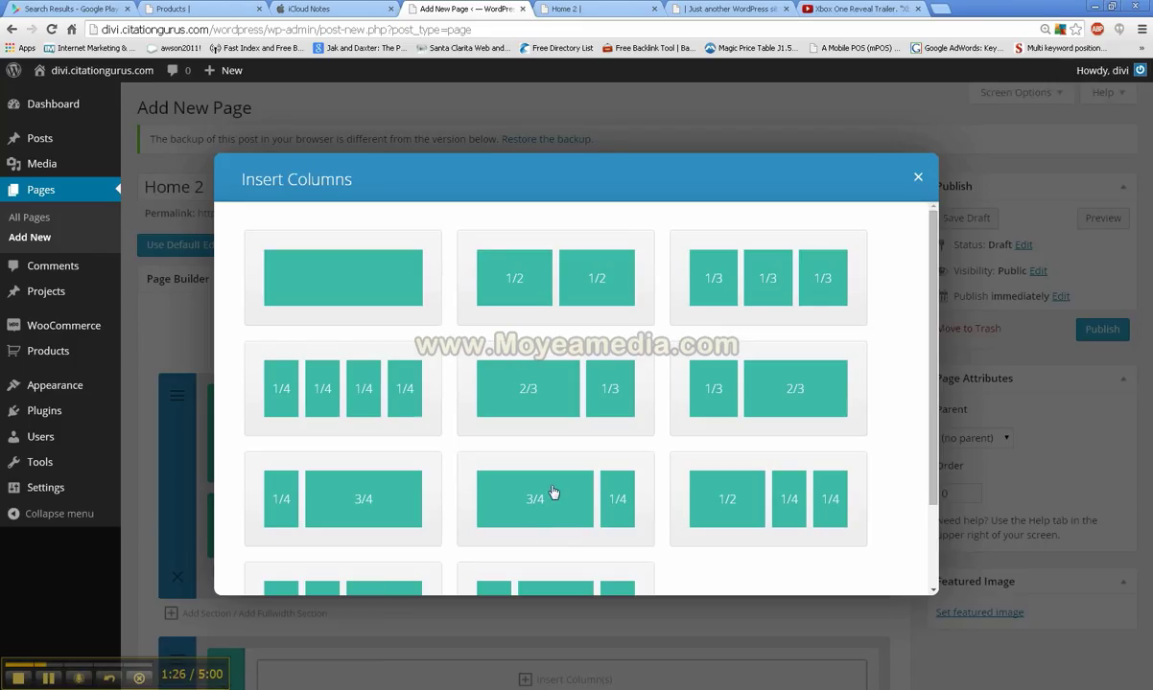
{"action": "mouse_move", "coordinate": [551, 498]}
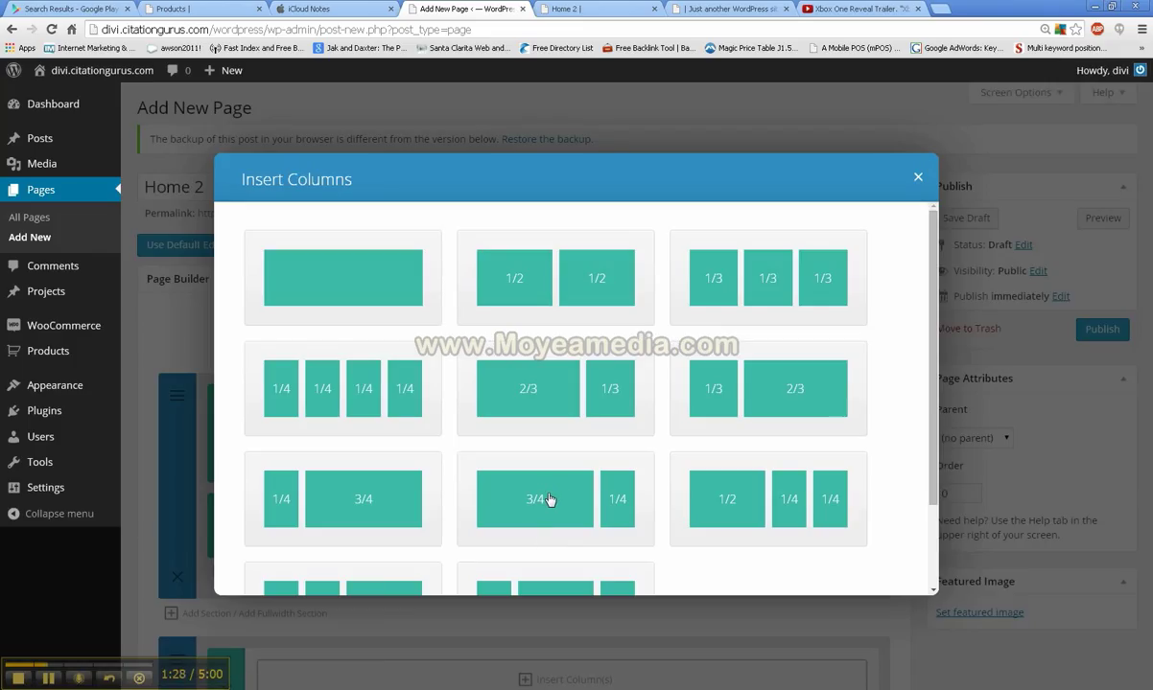
{"action": "mouse_move", "coordinate": [591, 363]}
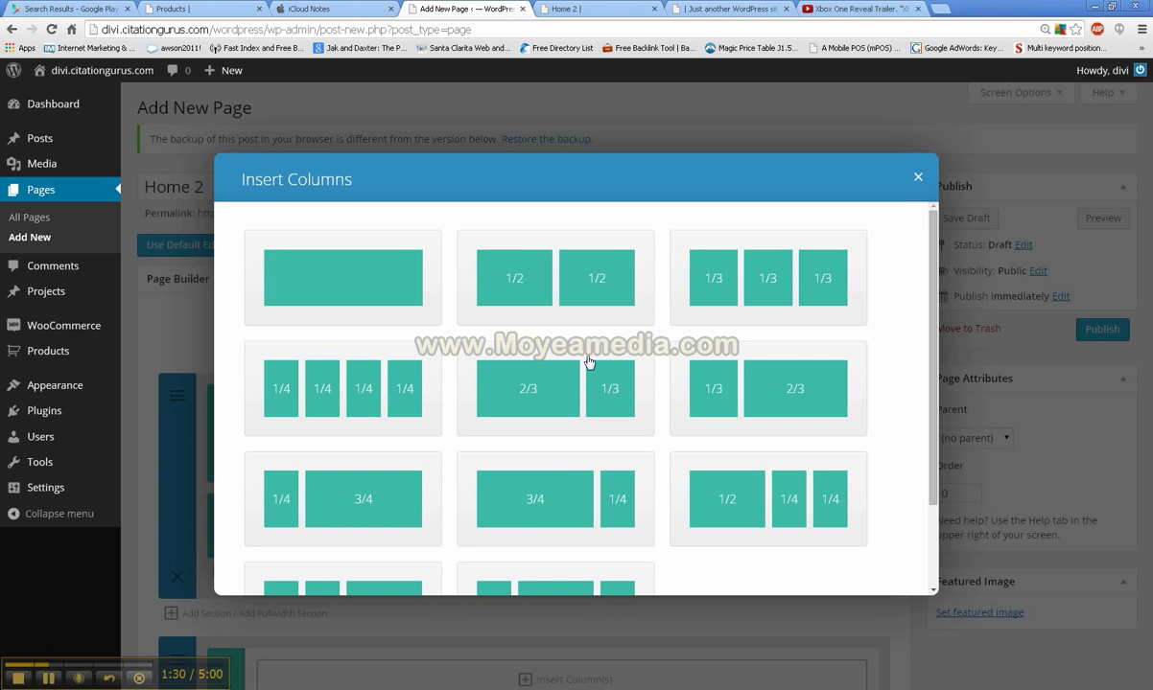
{"action": "mouse_move", "coordinate": [594, 318]}
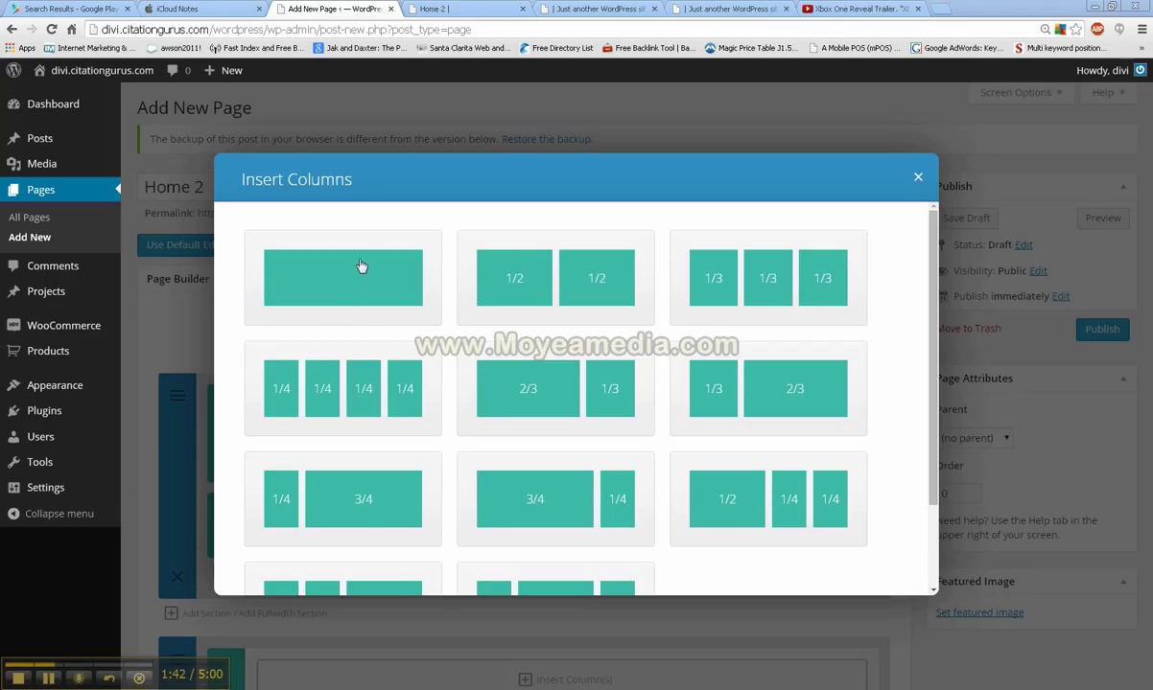
{"action": "mouse_move", "coordinate": [583, 303]}
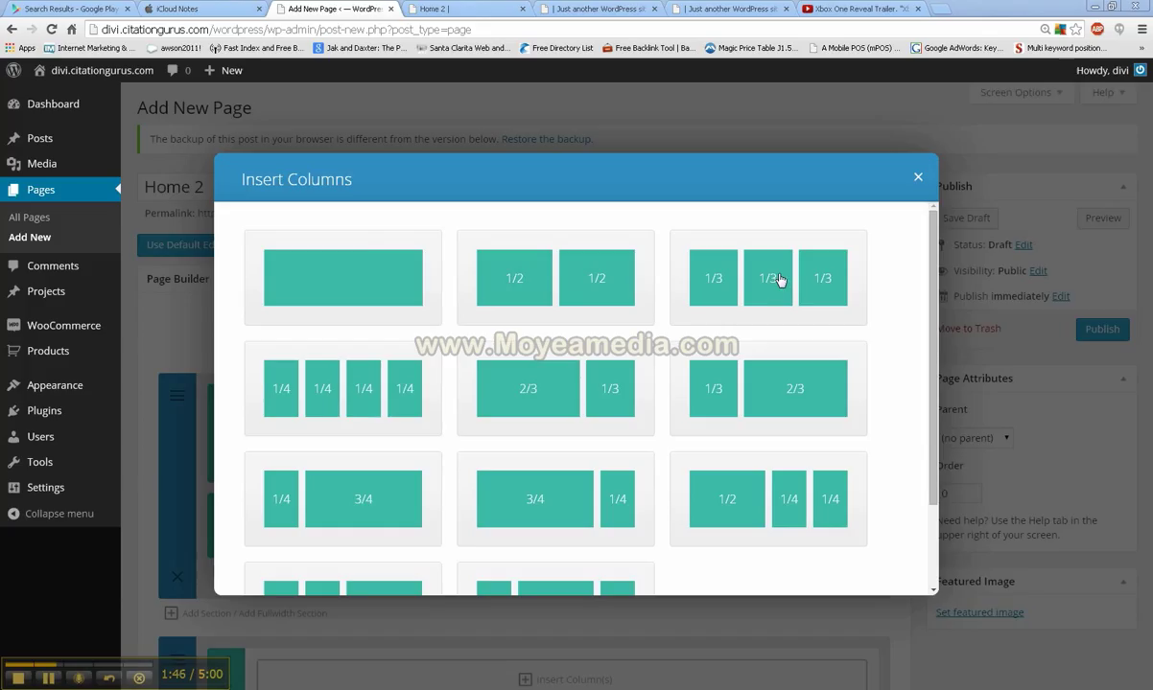
{"action": "mouse_move", "coordinate": [381, 401]}
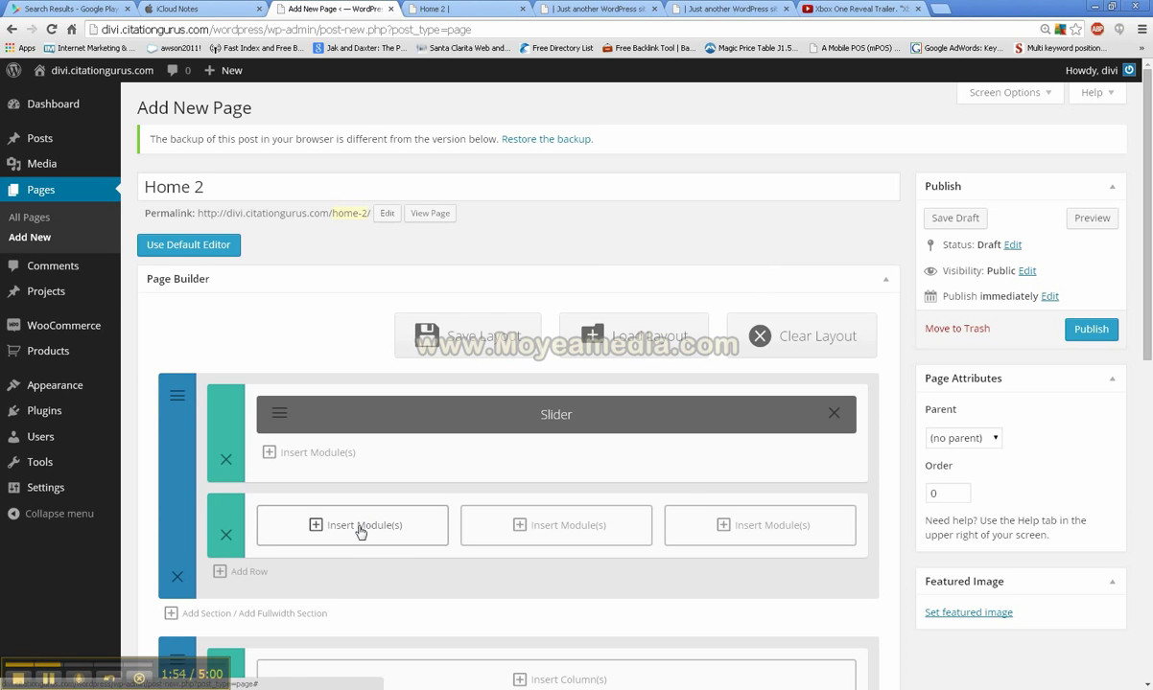
Insert a Blurb module into the first column and bring up its settings.
{"action": "left_click", "coordinate": [353, 526]}
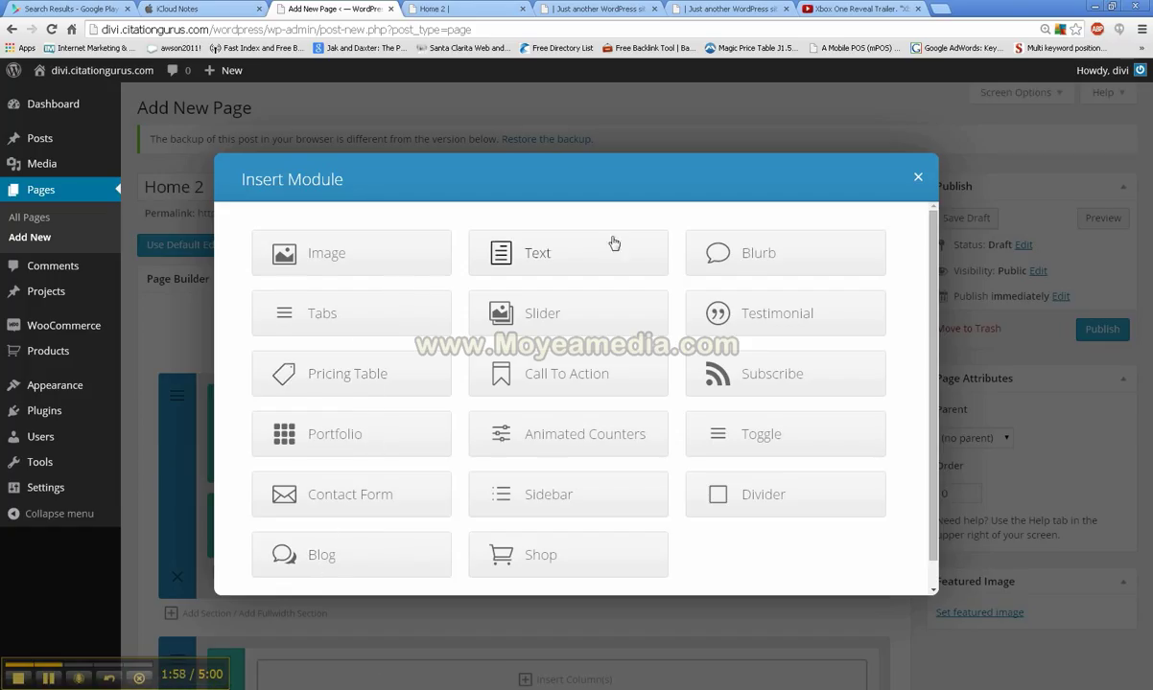
{"action": "mouse_move", "coordinate": [771, 257]}
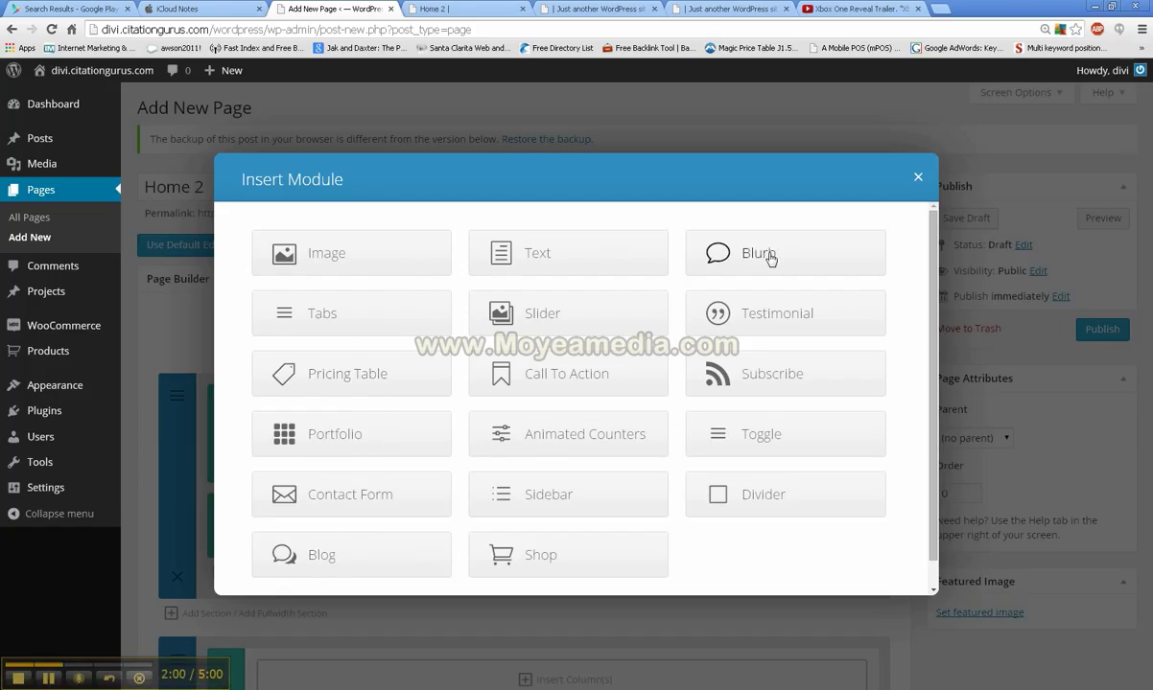
{"action": "mouse_move", "coordinate": [368, 556]}
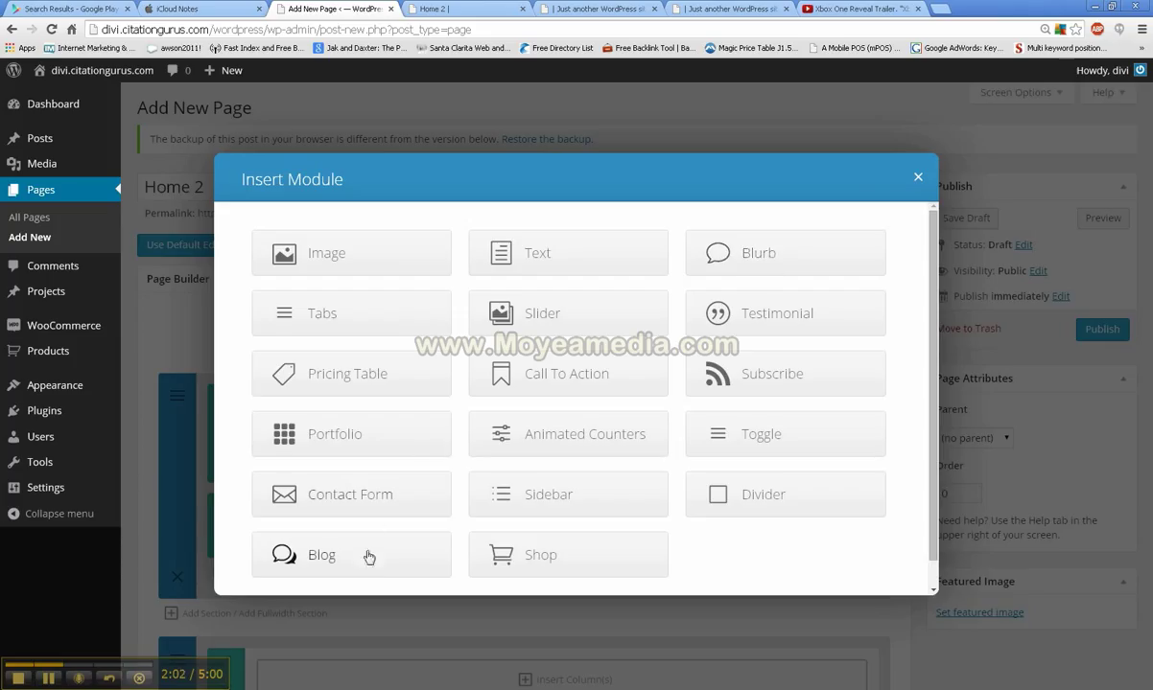
{"action": "mouse_move", "coordinate": [326, 568]}
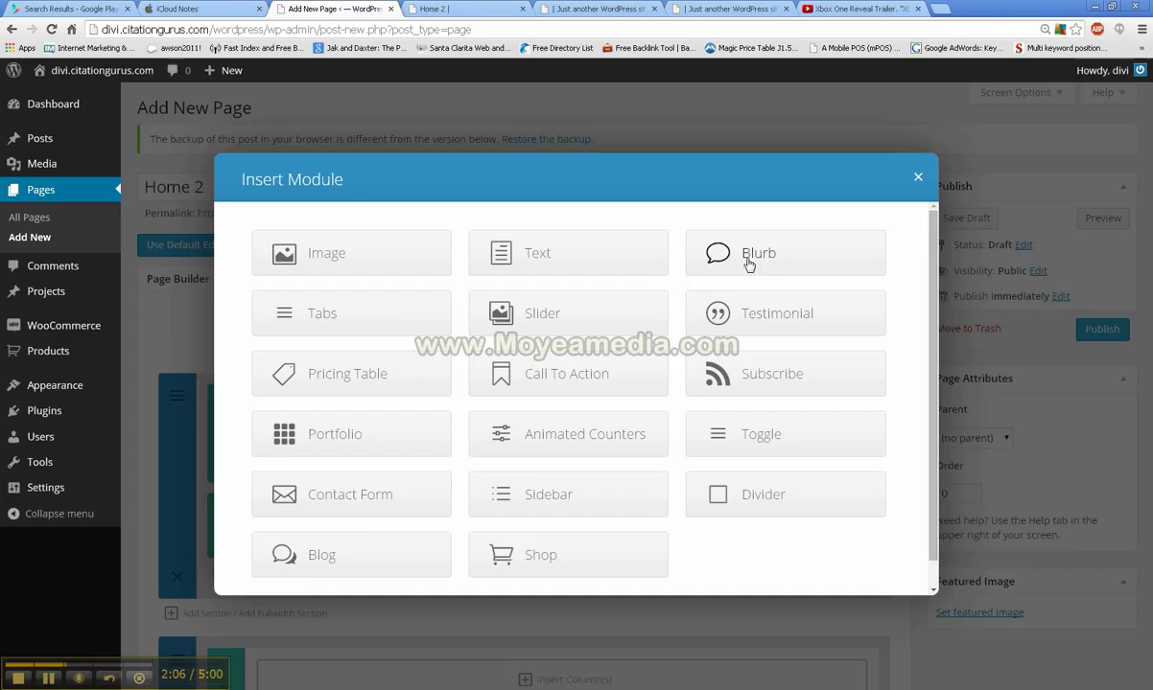
{"action": "mouse_move", "coordinate": [318, 560]}
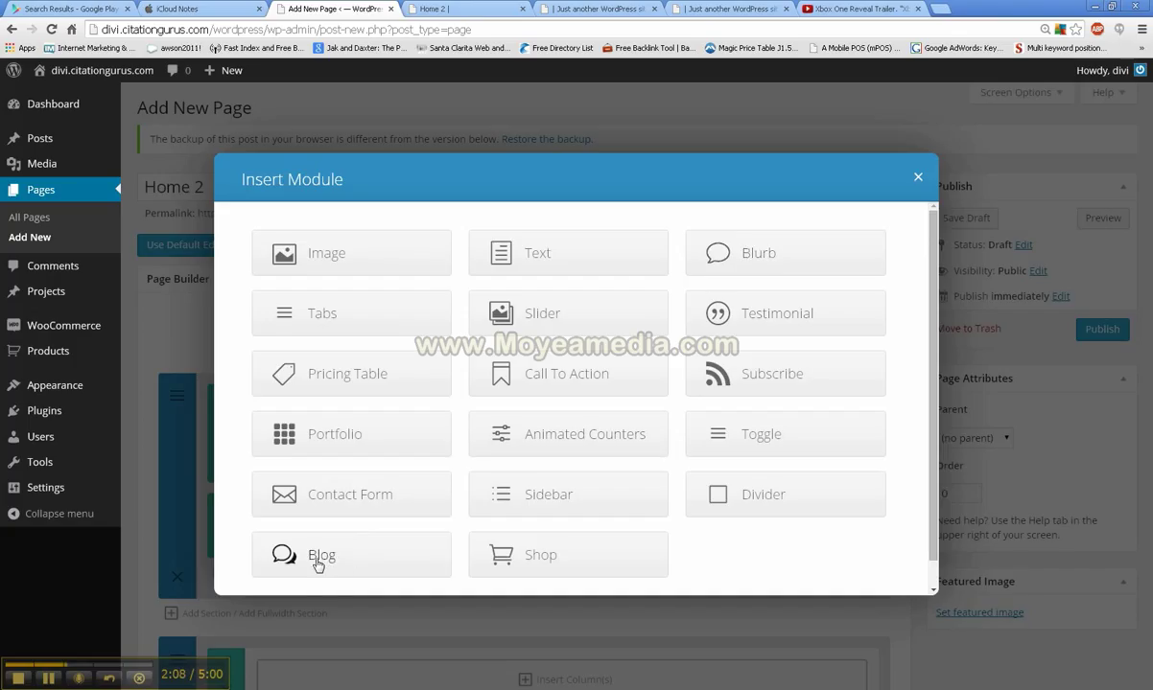
{"action": "mouse_move", "coordinate": [322, 564]}
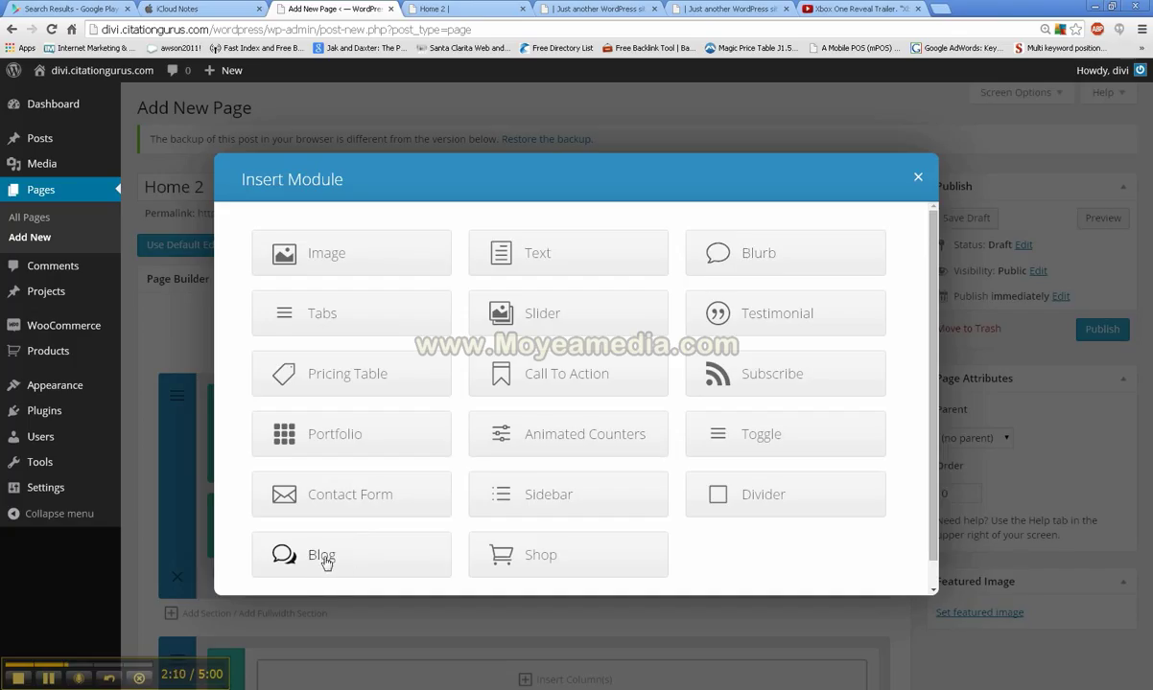
{"action": "mouse_move", "coordinate": [332, 560]}
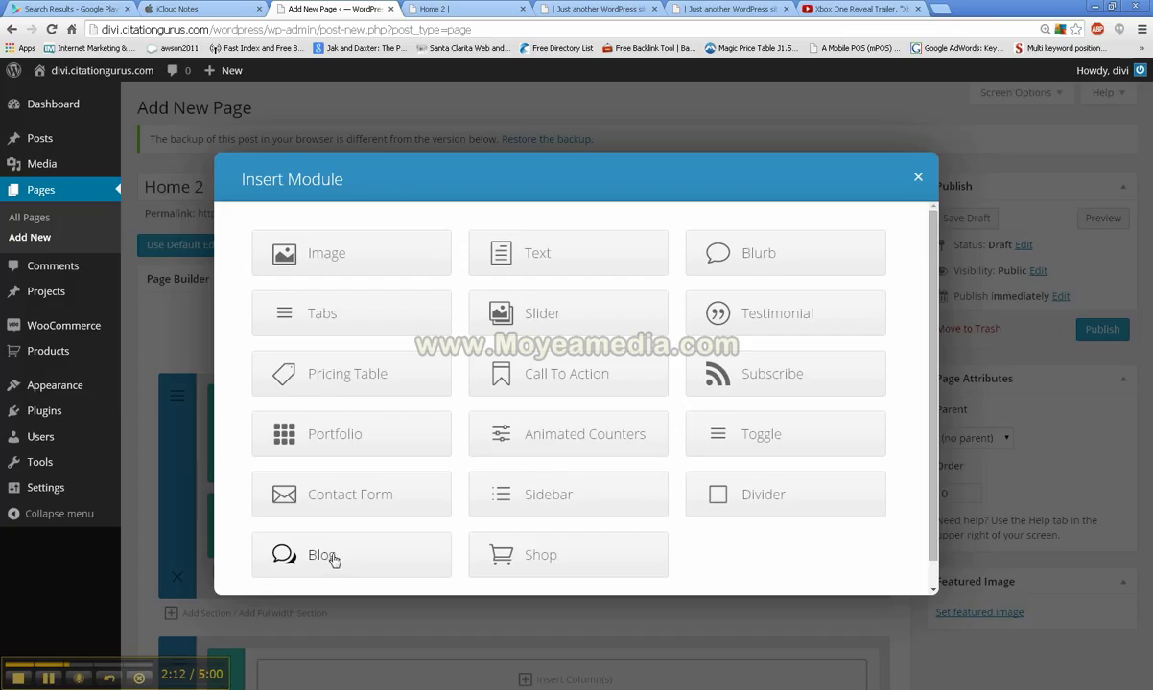
{"action": "left_click", "coordinate": [759, 254]}
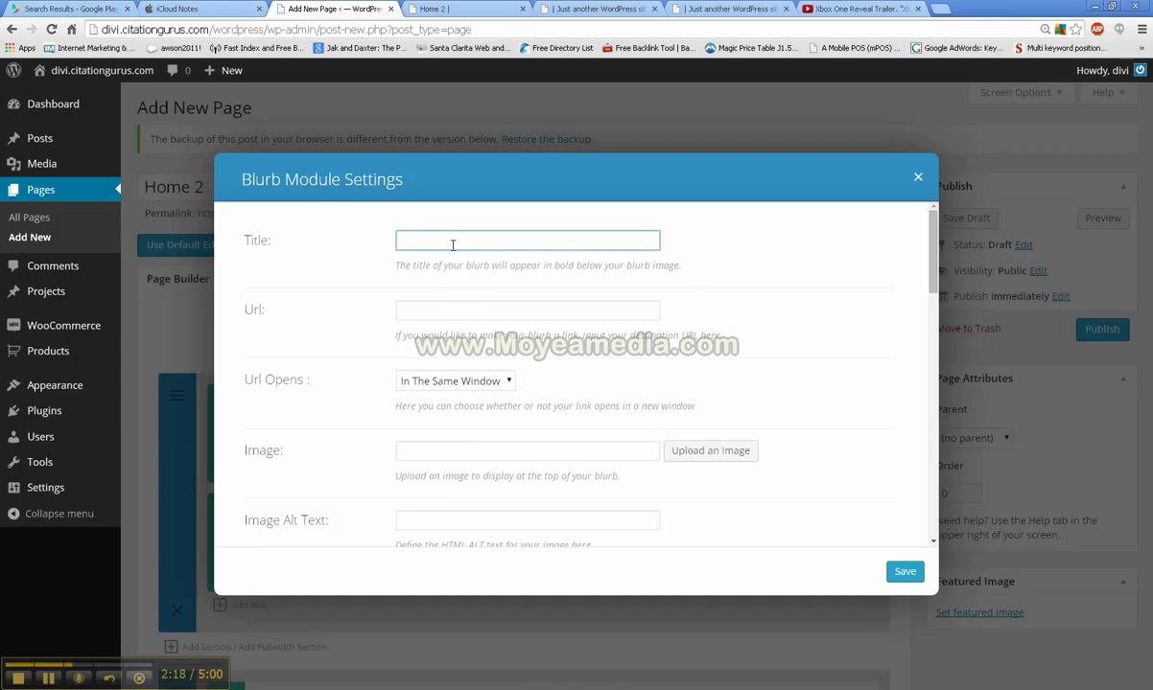
Enter 'Dmo 1' as the blurb title and move to the Url field.
{"action": "type", "text": "D"}
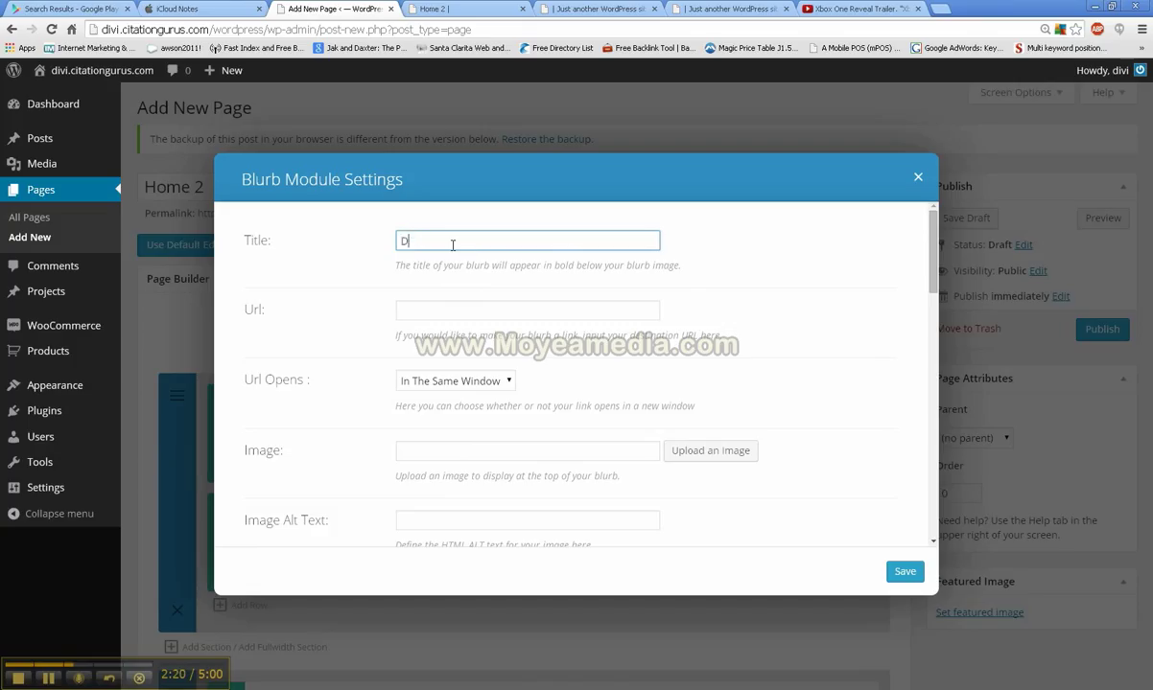
{"action": "type", "text": "mo 1"}
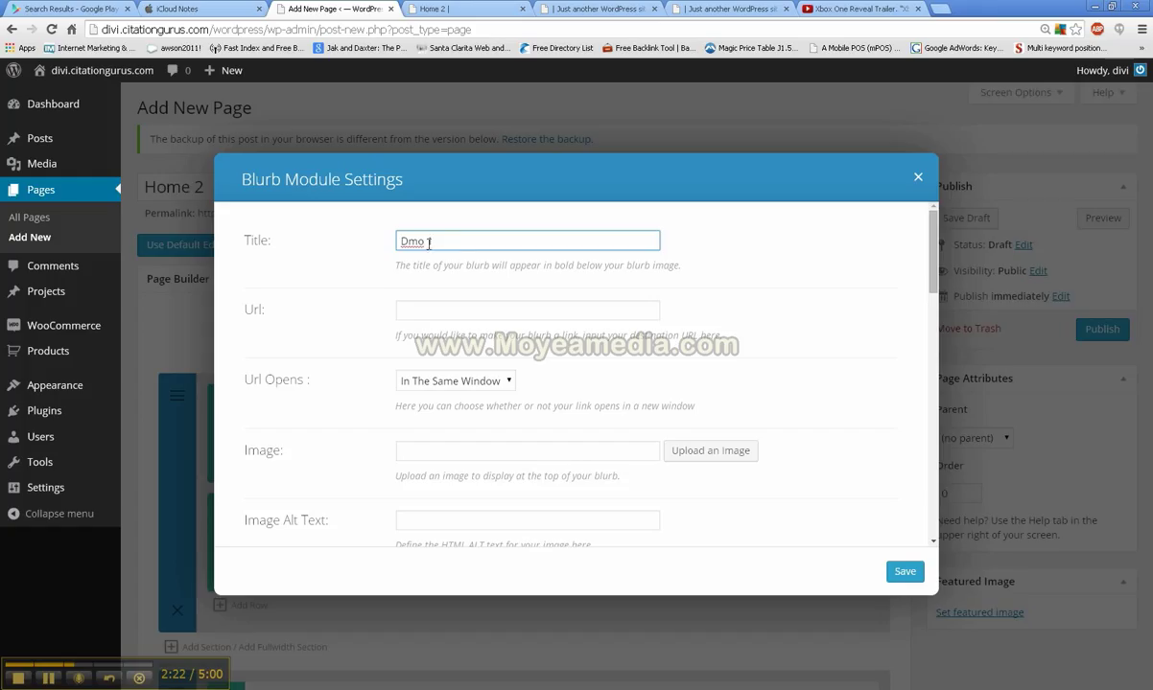
{"action": "left_click", "coordinate": [527, 309]}
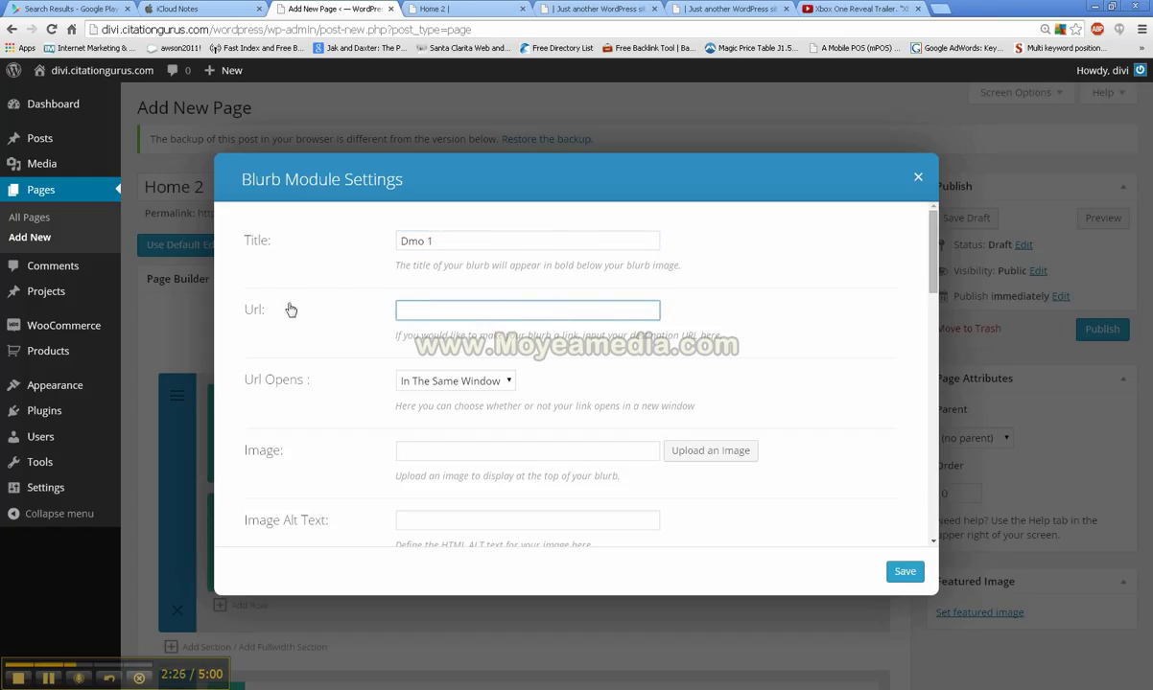
{"action": "mouse_move", "coordinate": [257, 322]}
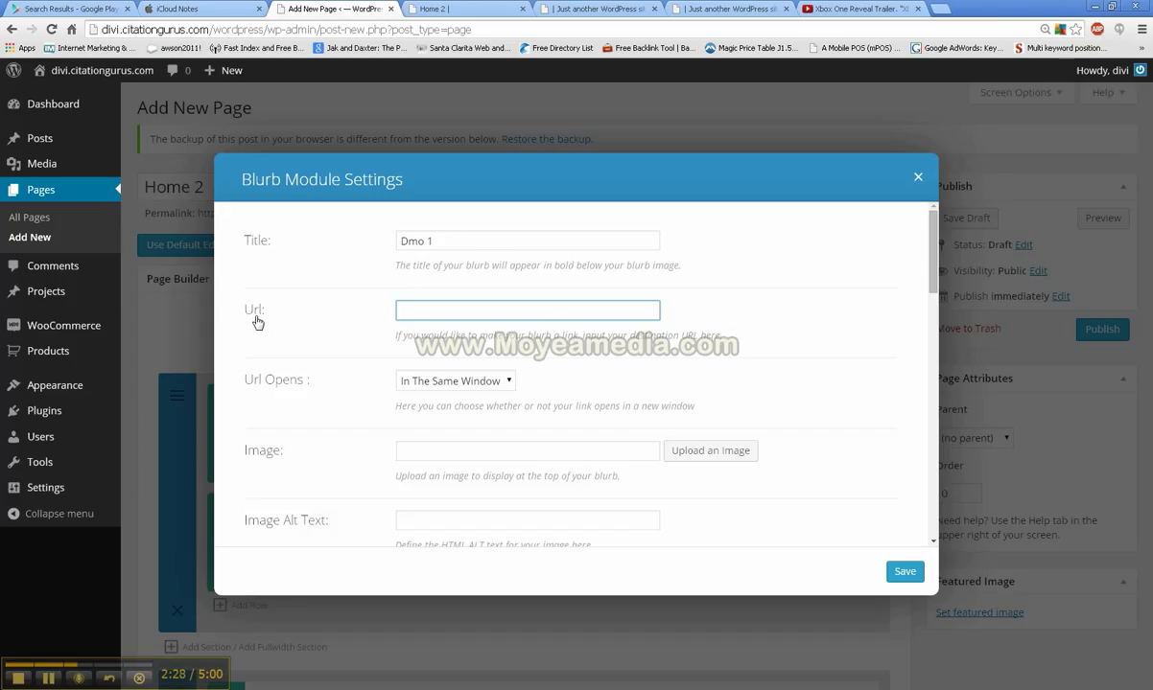
{"action": "left_click", "coordinate": [527, 310]}
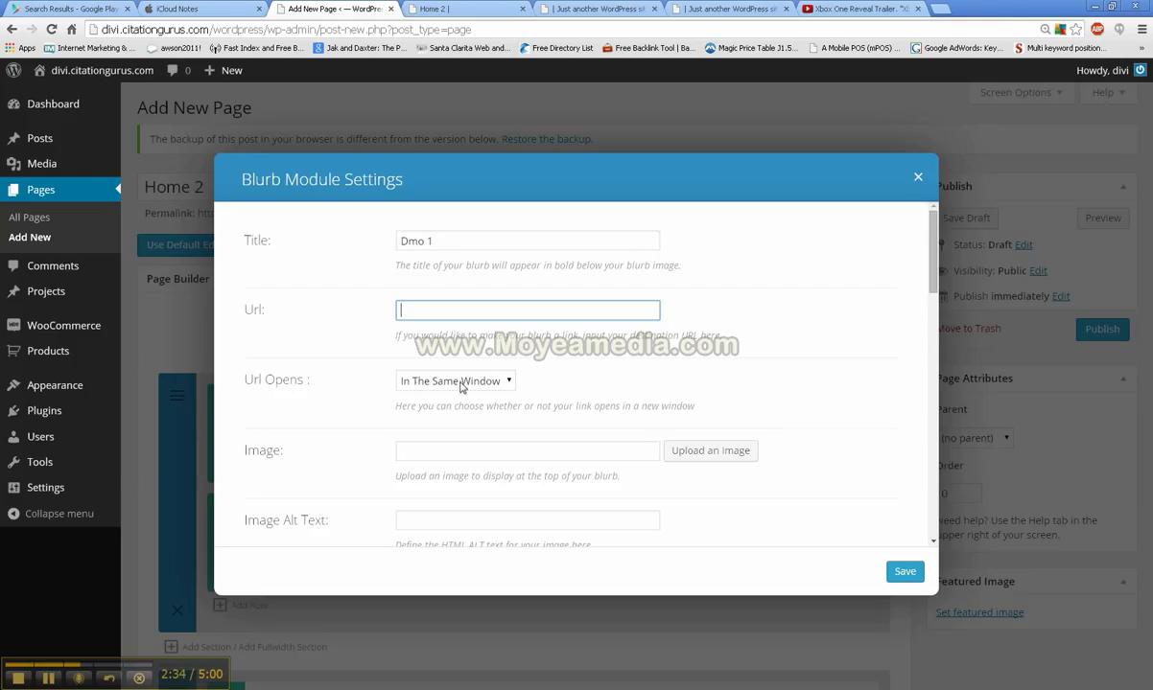
{"action": "mouse_move", "coordinate": [508, 385]}
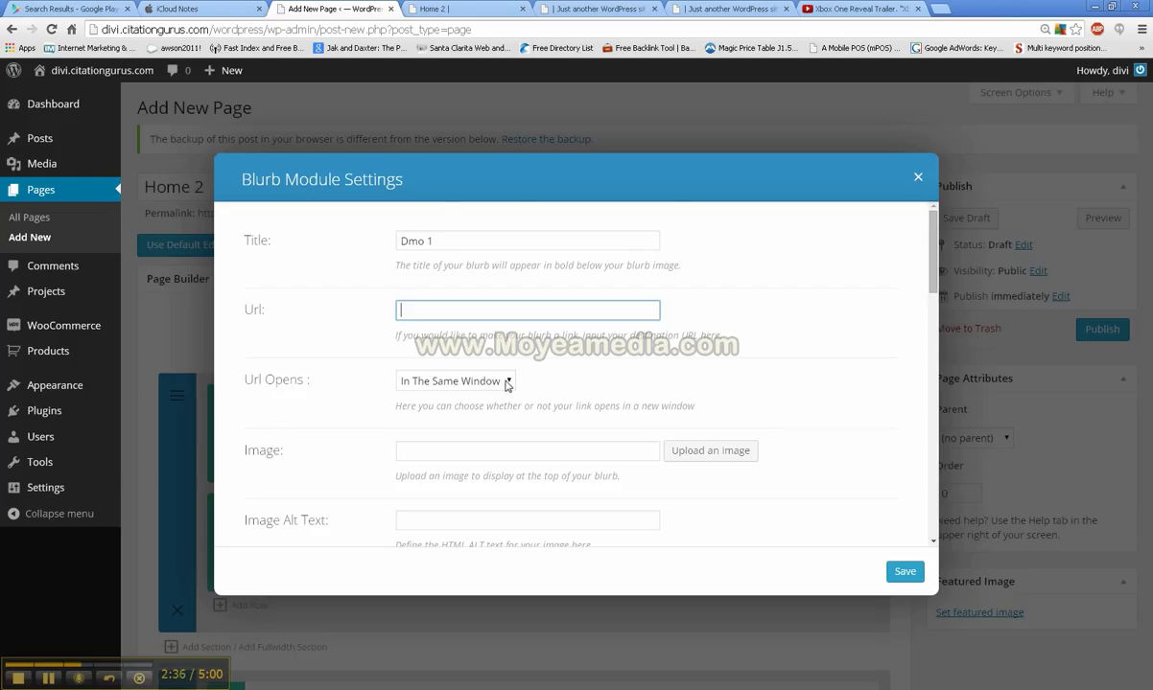
{"action": "scroll", "scroll_direction": "down", "scroll_amount": 3}
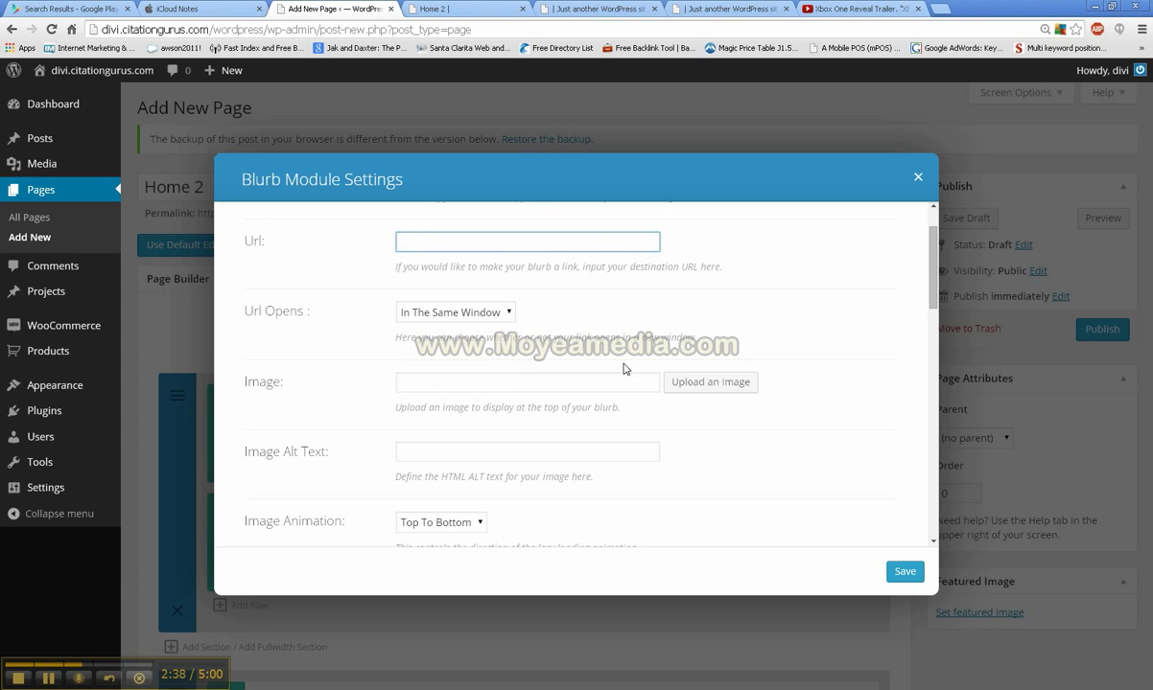
Set the round server-towers picture from the Media Library as the blurb image.
{"action": "scroll", "scroll_direction": "down", "scroll_amount": 3}
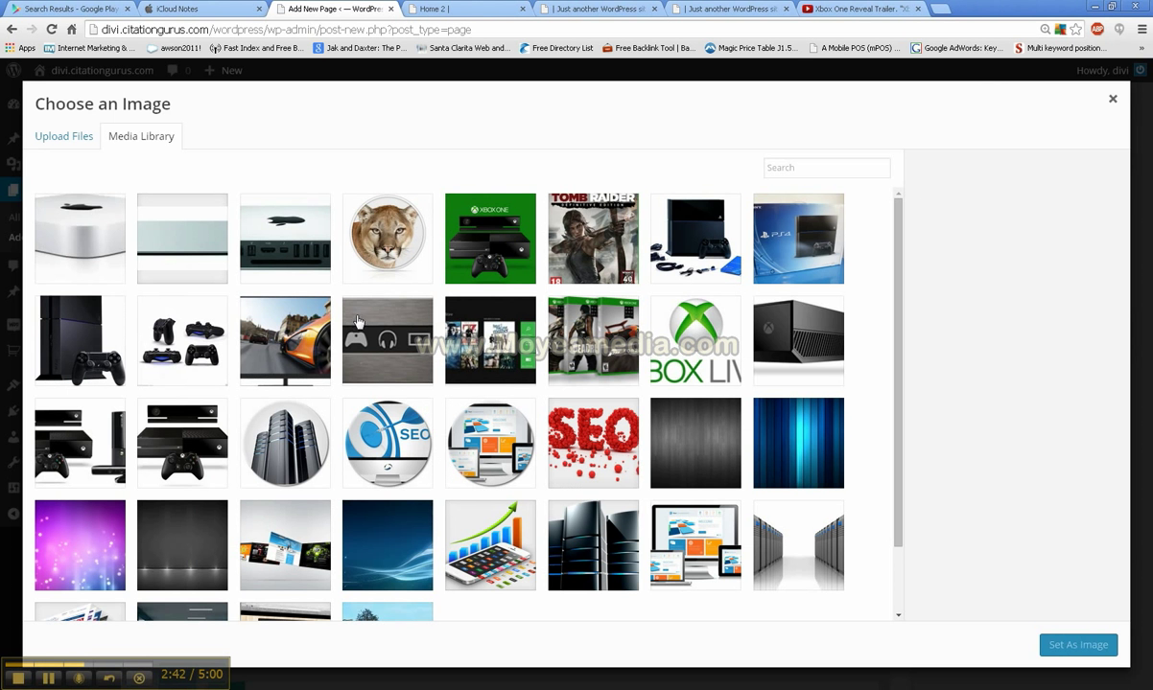
{"action": "scroll", "scroll_direction": "down", "scroll_amount": 3}
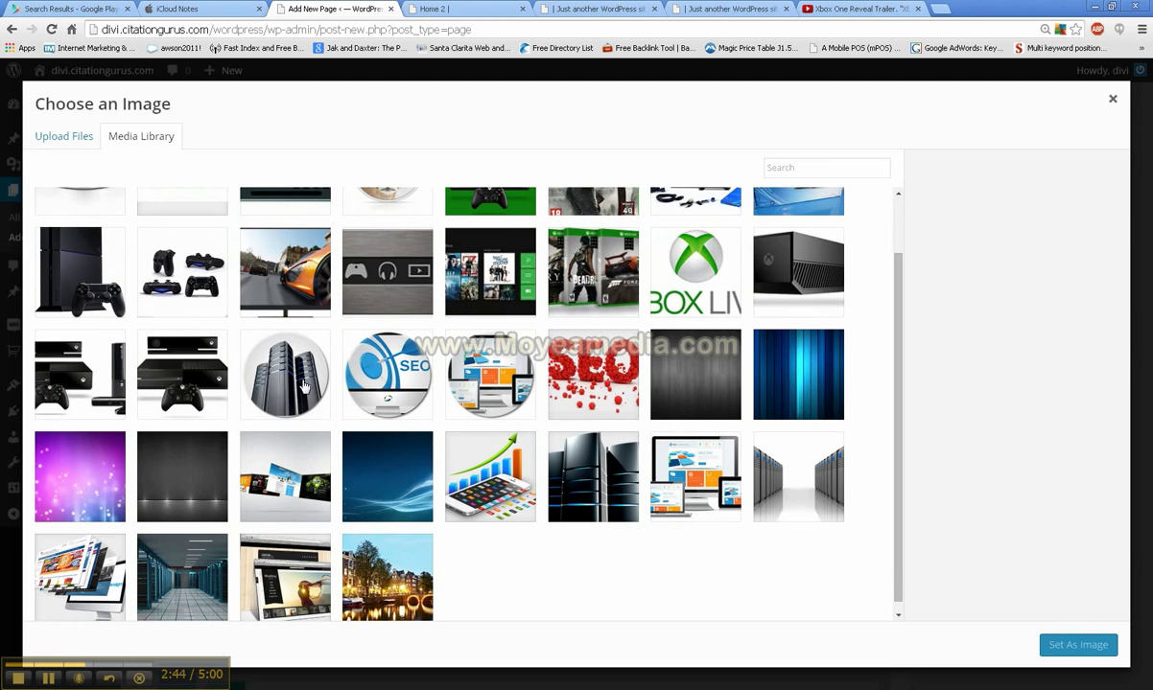
{"action": "mouse_move", "coordinate": [303, 383]}
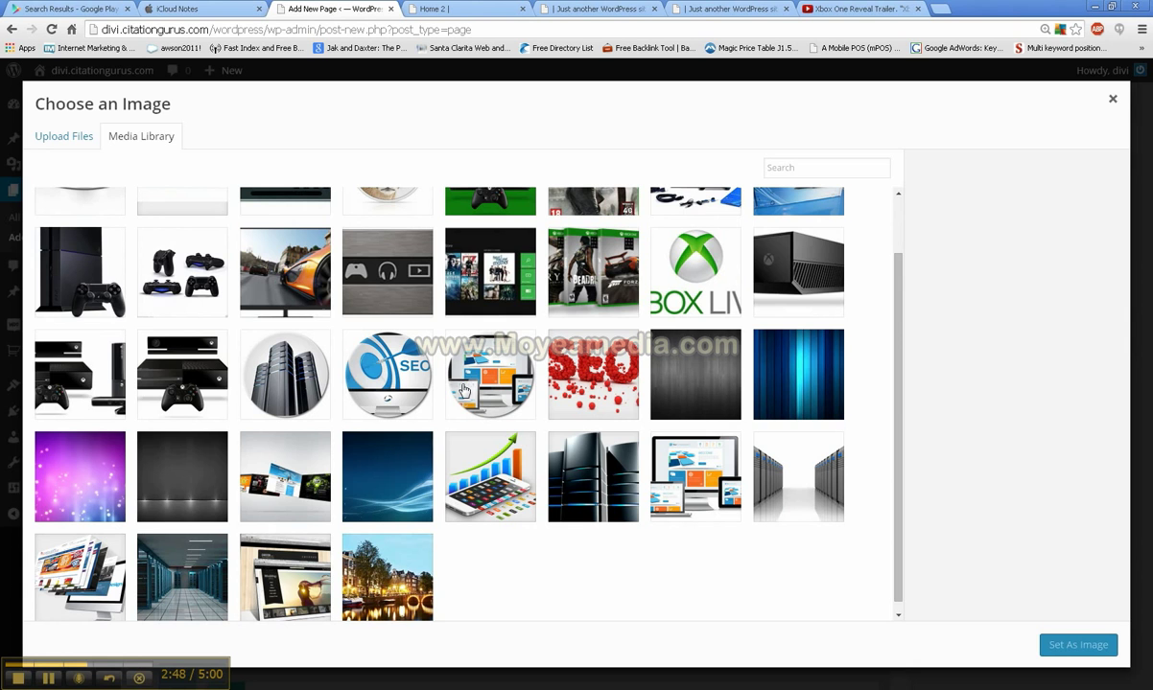
{"action": "mouse_move", "coordinate": [474, 383]}
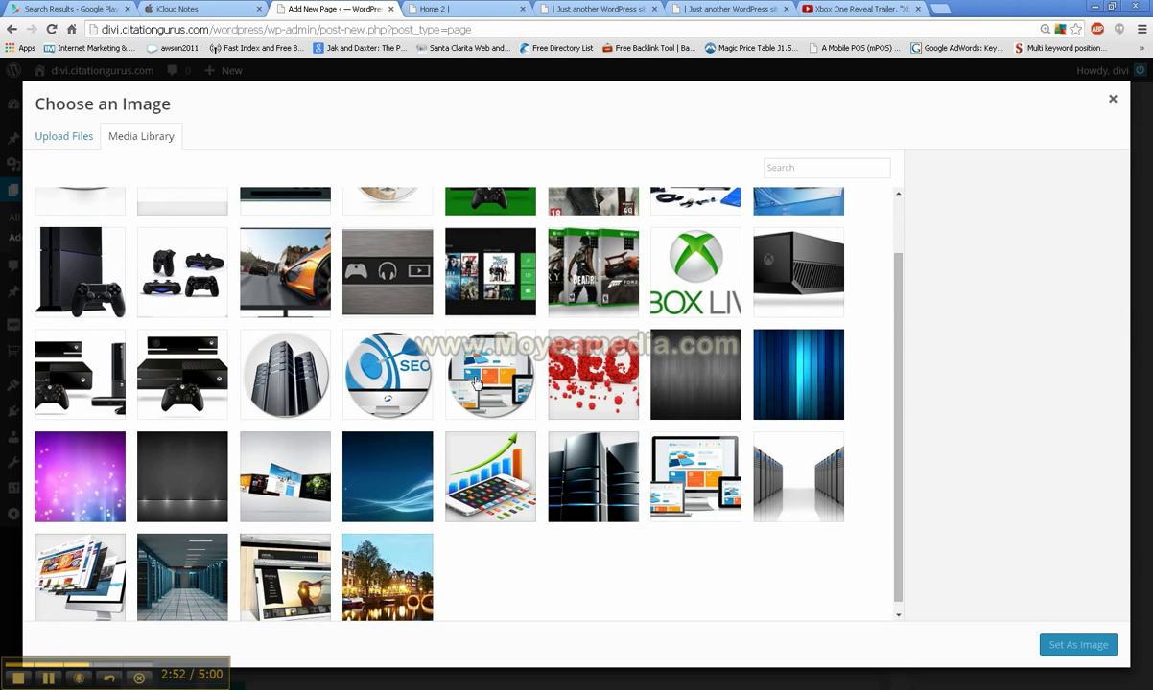
{"action": "mouse_move", "coordinate": [381, 374]}
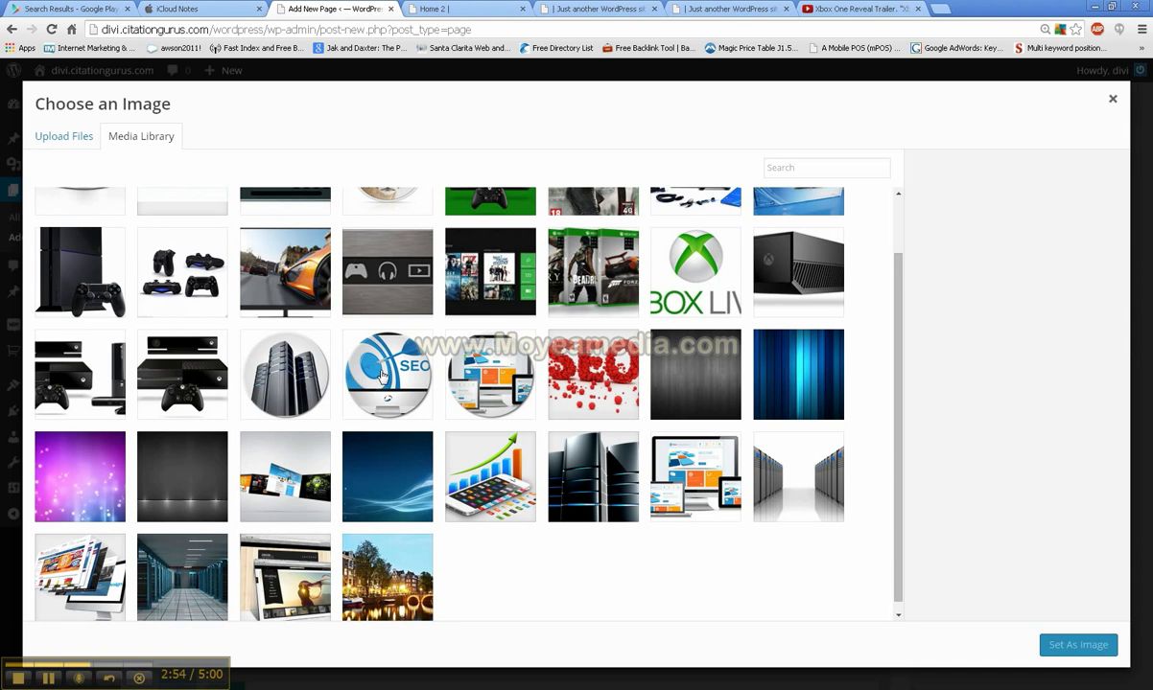
{"action": "mouse_move", "coordinate": [295, 420]}
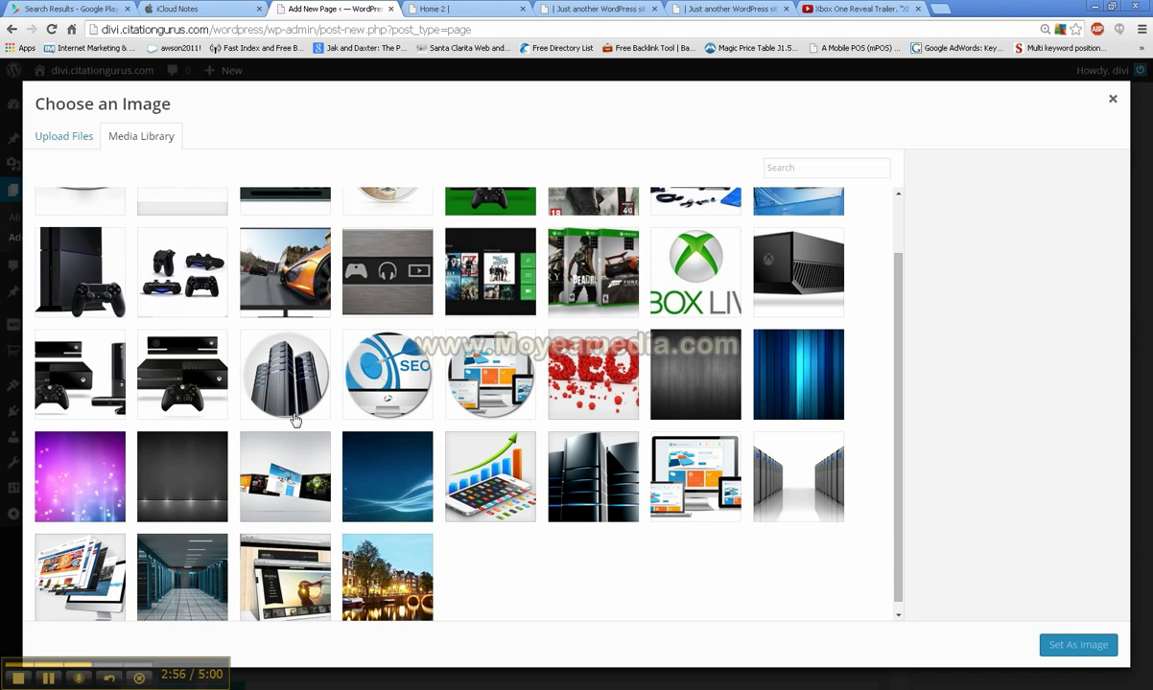
{"action": "mouse_move", "coordinate": [299, 410]}
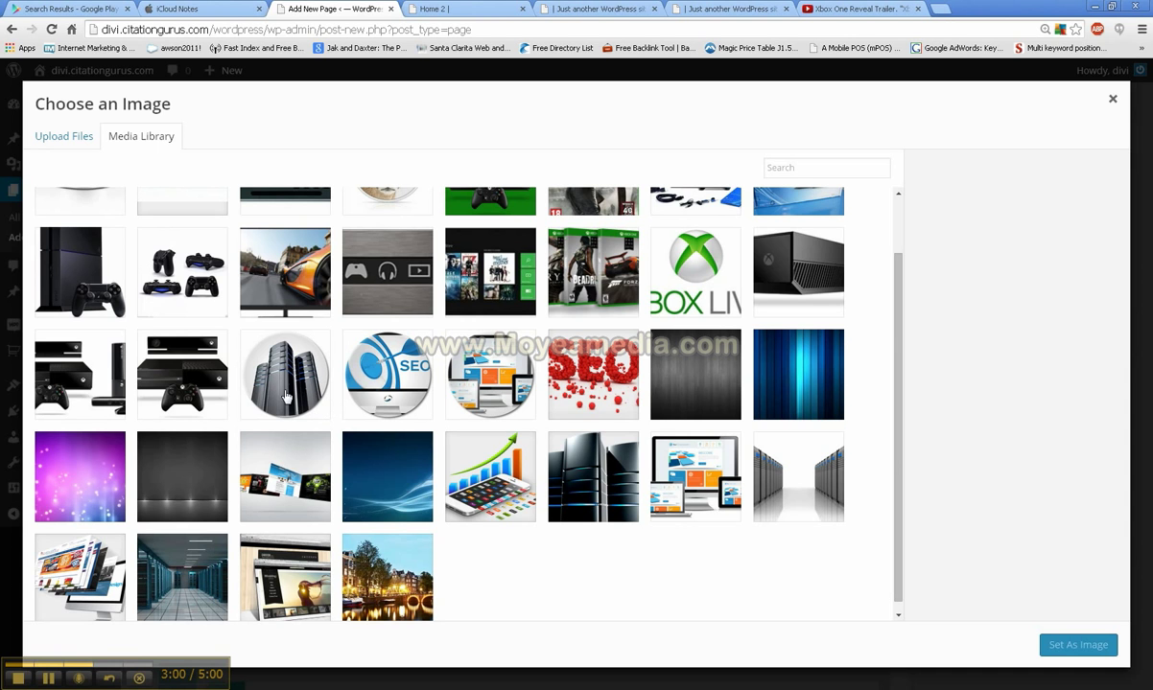
{"action": "mouse_move", "coordinate": [278, 391]}
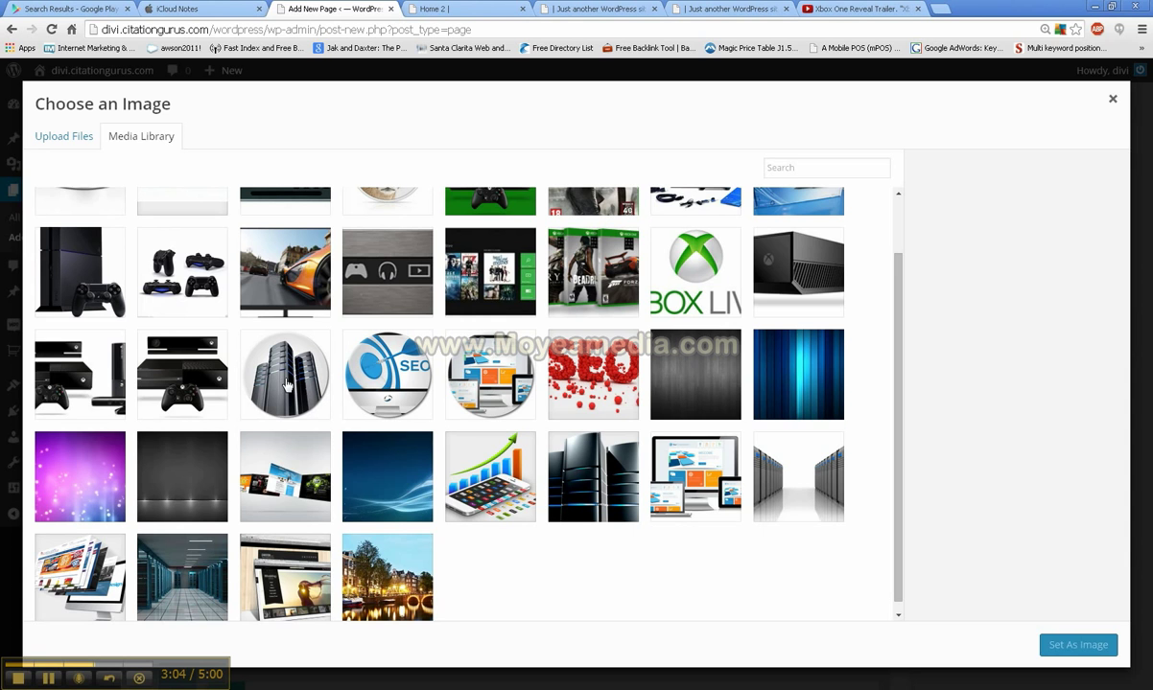
{"action": "left_click", "coordinate": [283, 374]}
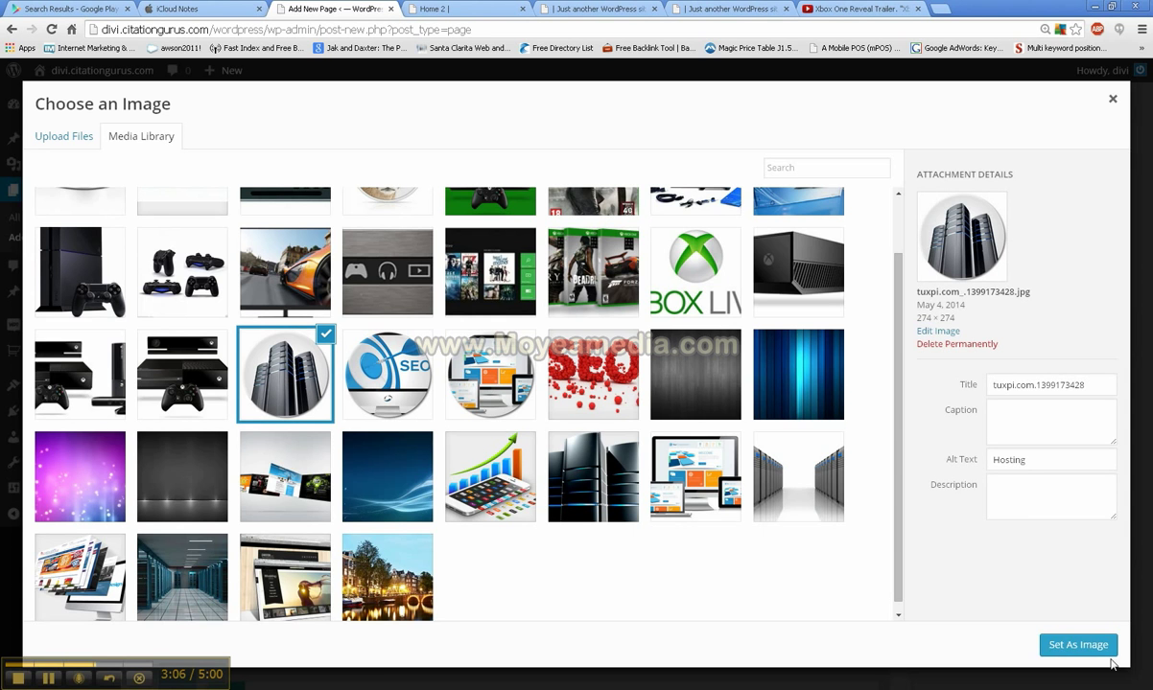
{"action": "left_click", "coordinate": [1078, 644]}
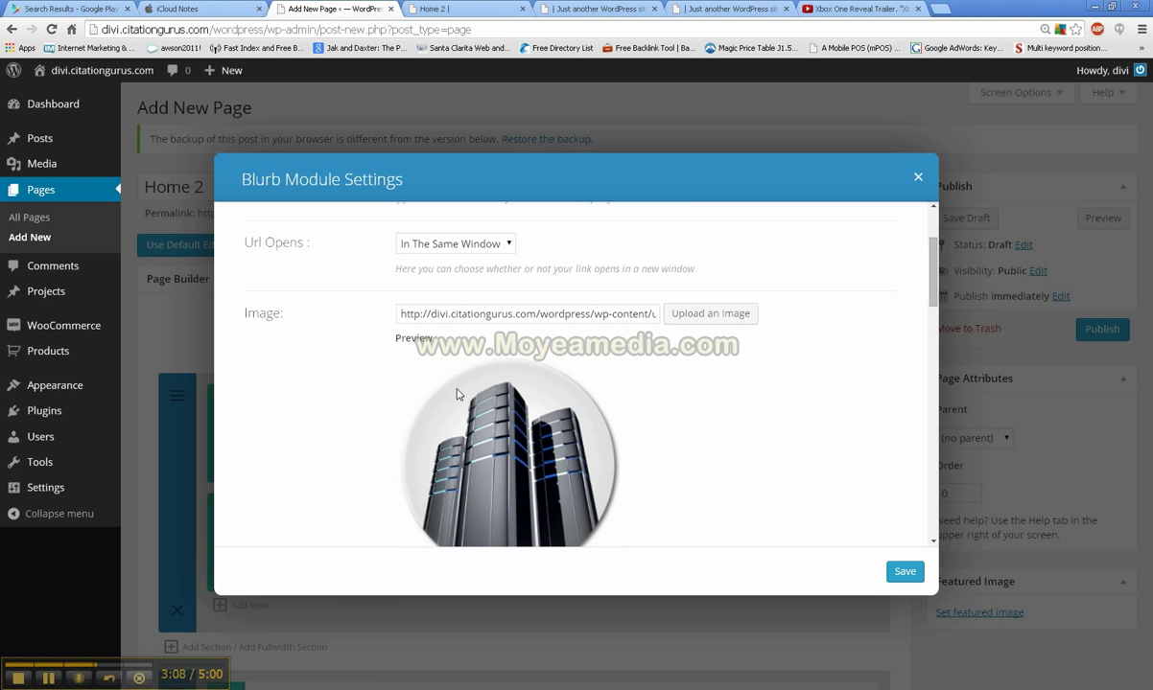
Enter 'demo 1' as the image alt text and keep the Top To Bottom image animation.
{"action": "scroll", "scroll_direction": "down", "scroll_amount": 3}
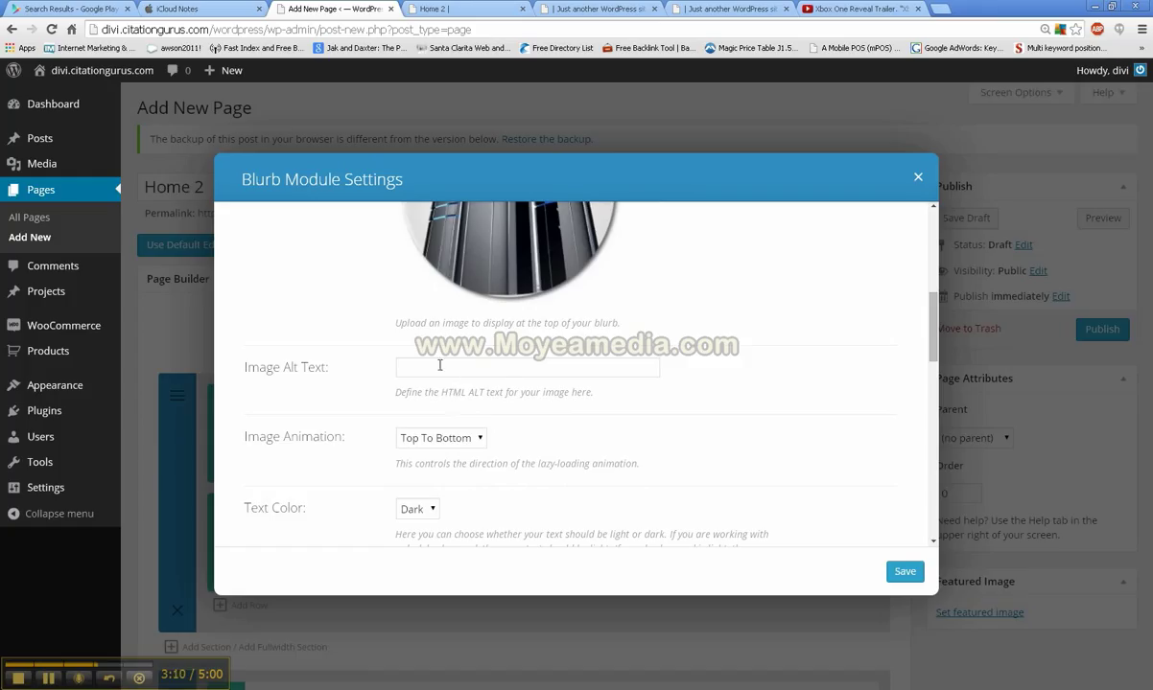
{"action": "type", "text": "d"}
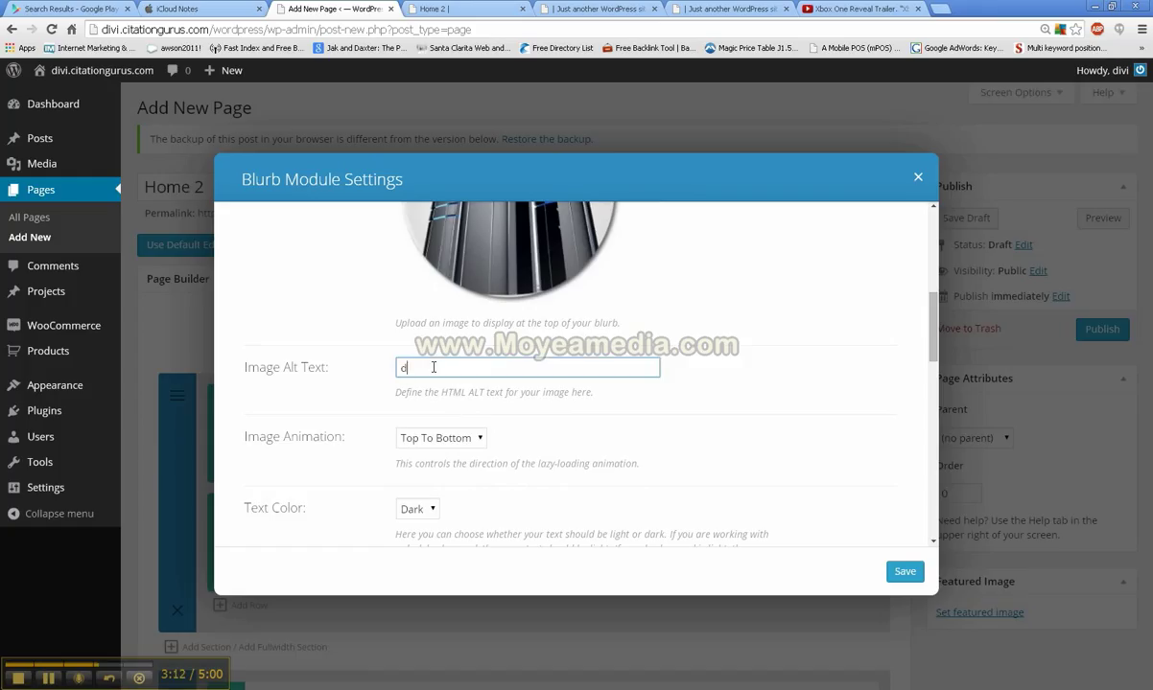
{"action": "type", "text": "emo 1"}
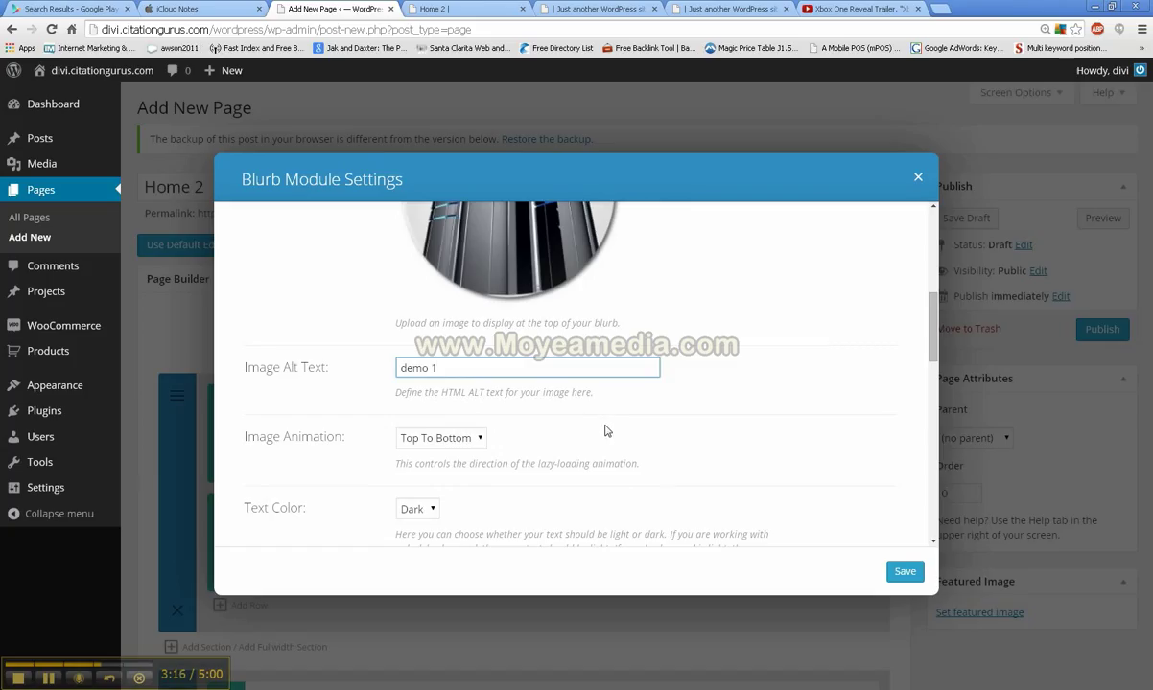
{"action": "scroll", "scroll_direction": "down", "scroll_amount": 3}
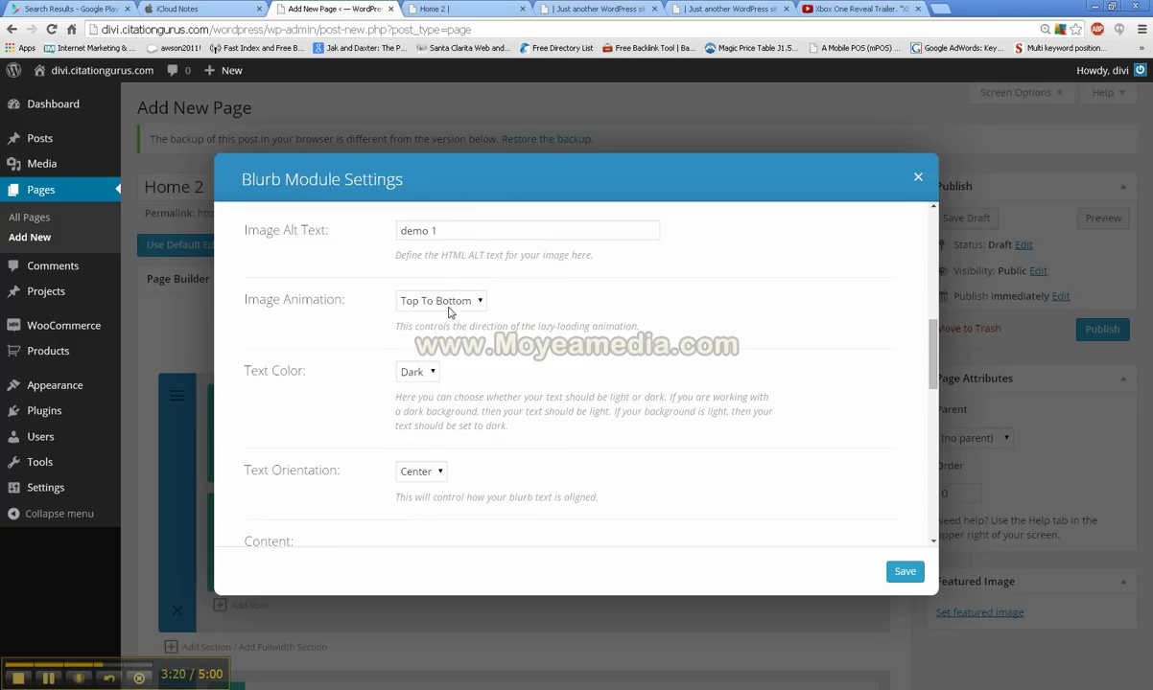
{"action": "left_click", "coordinate": [441, 299]}
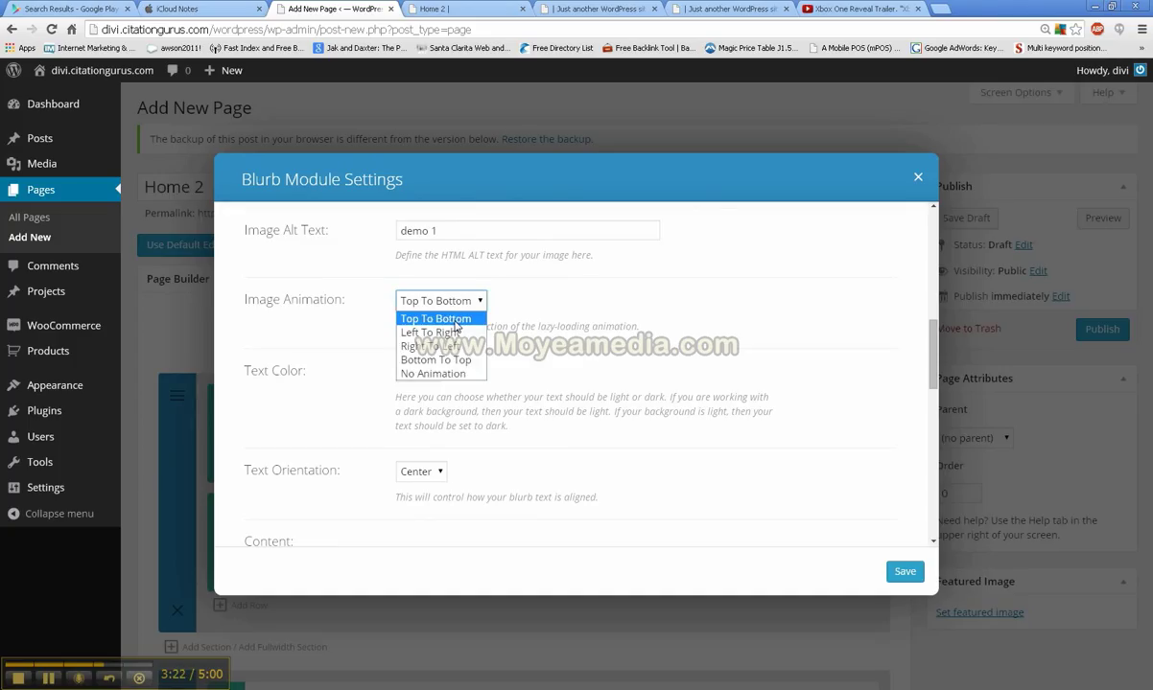
{"action": "mouse_move", "coordinate": [429, 333]}
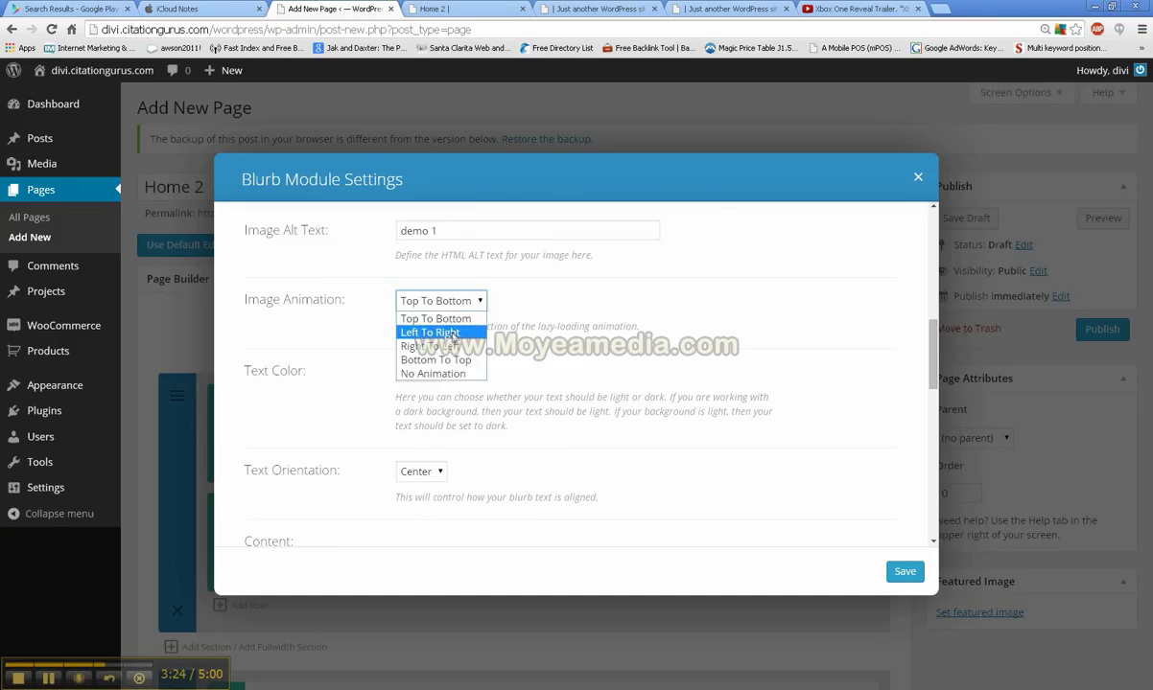
{"action": "mouse_move", "coordinate": [438, 345]}
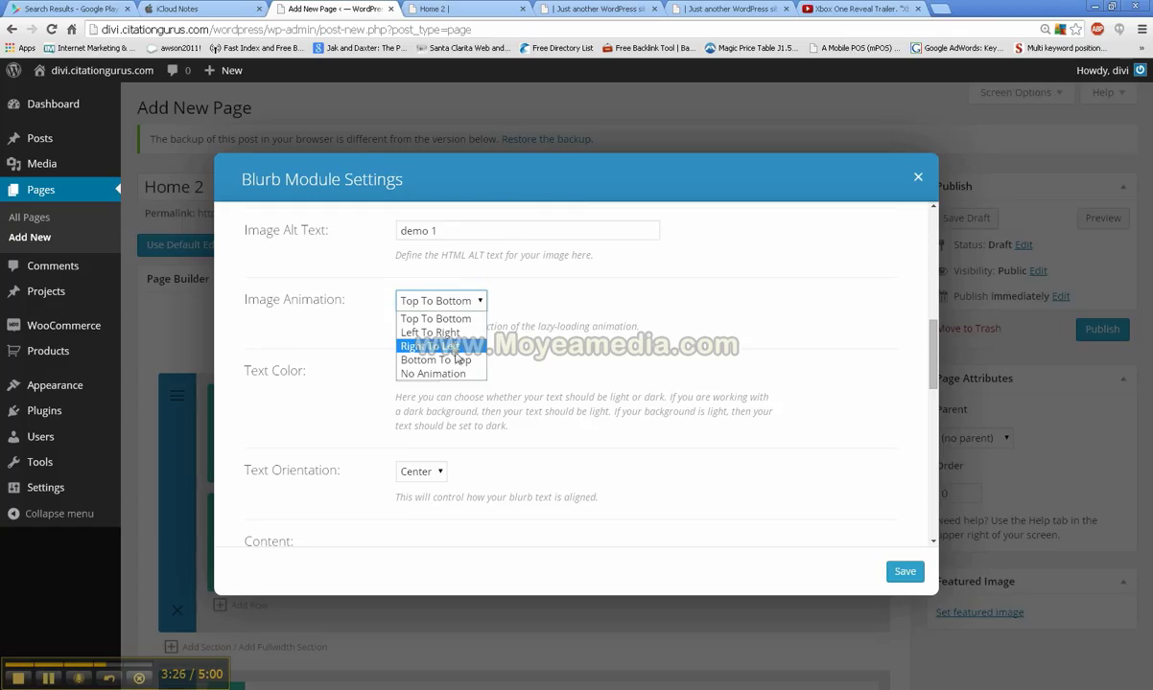
{"action": "mouse_move", "coordinate": [442, 374]}
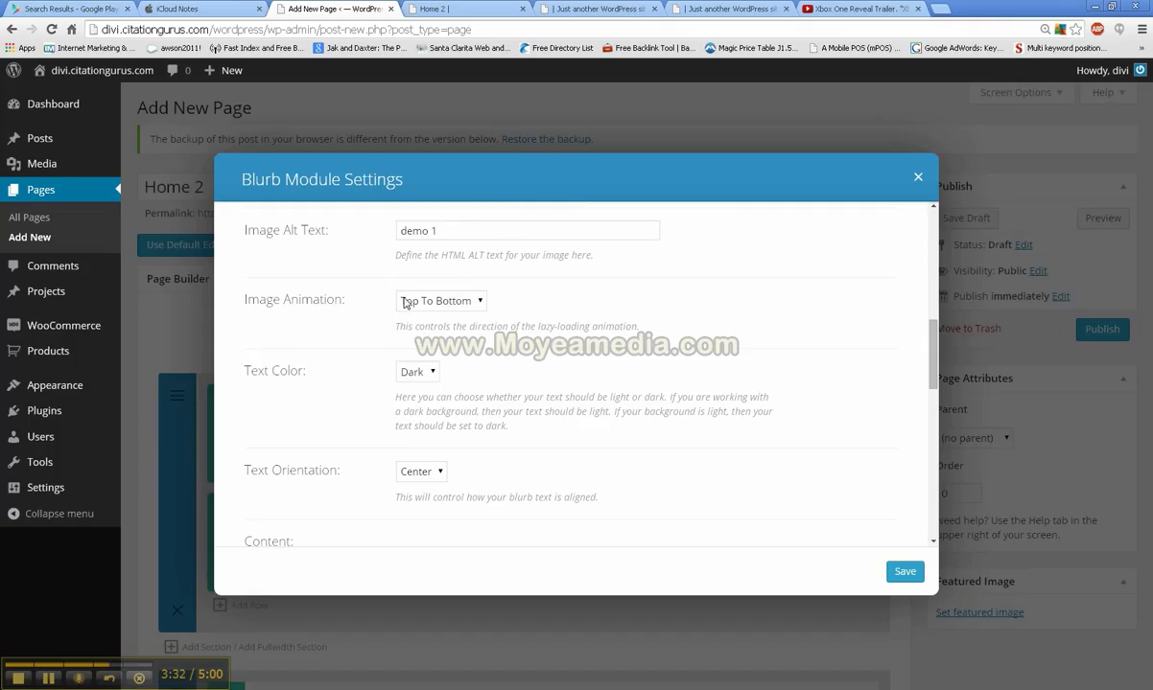
{"action": "mouse_move", "coordinate": [416, 319]}
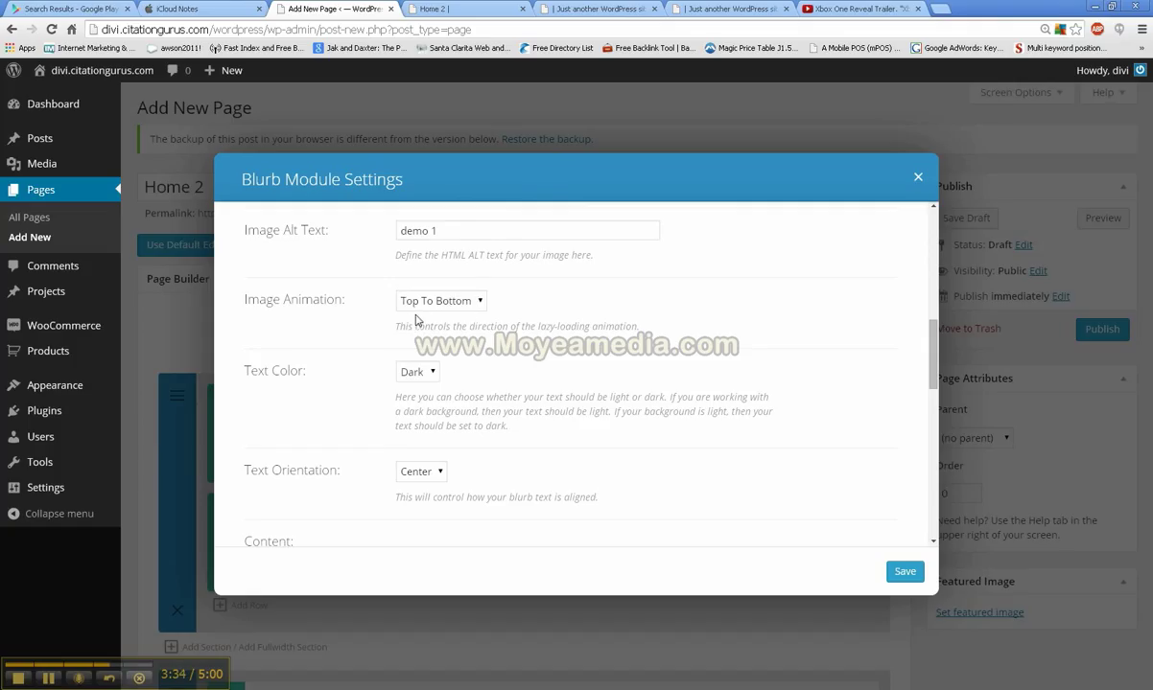
{"action": "mouse_move", "coordinate": [481, 307]}
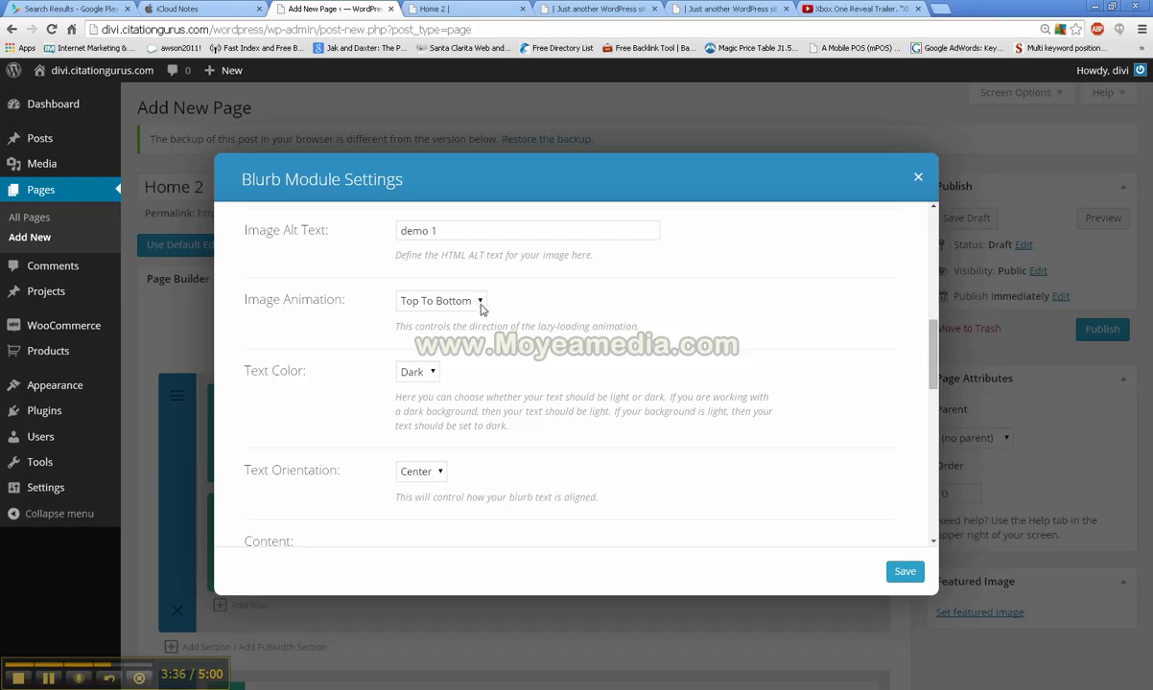
{"action": "left_click", "coordinate": [439, 299]}
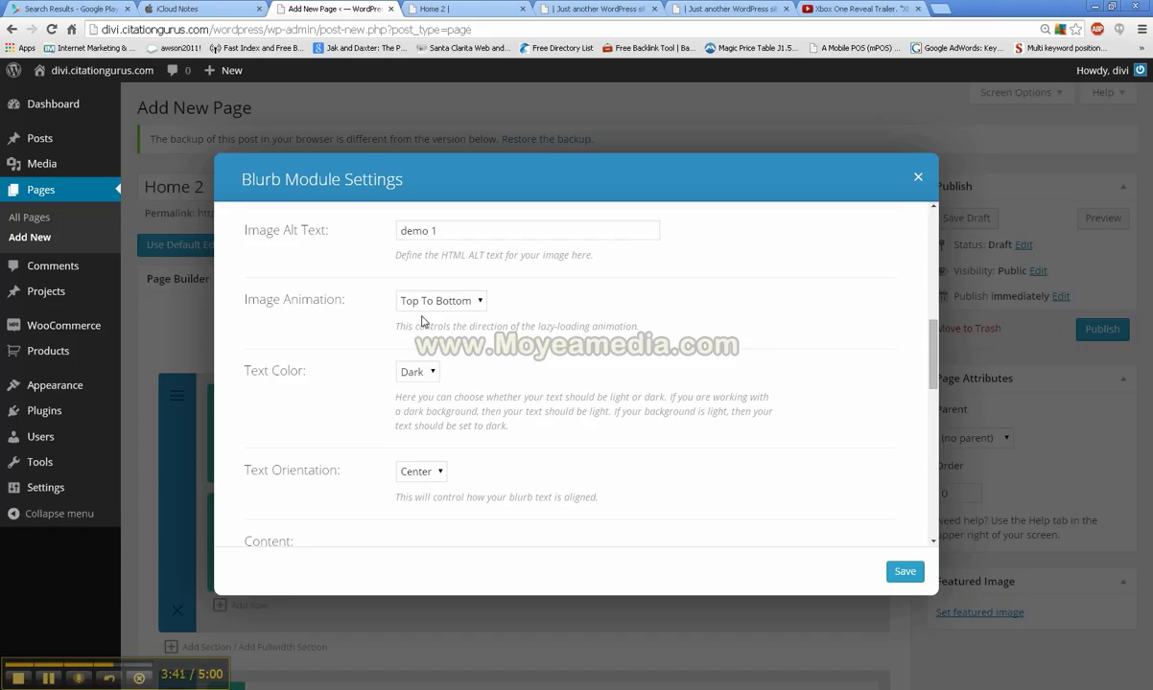
{"action": "mouse_move", "coordinate": [552, 305]}
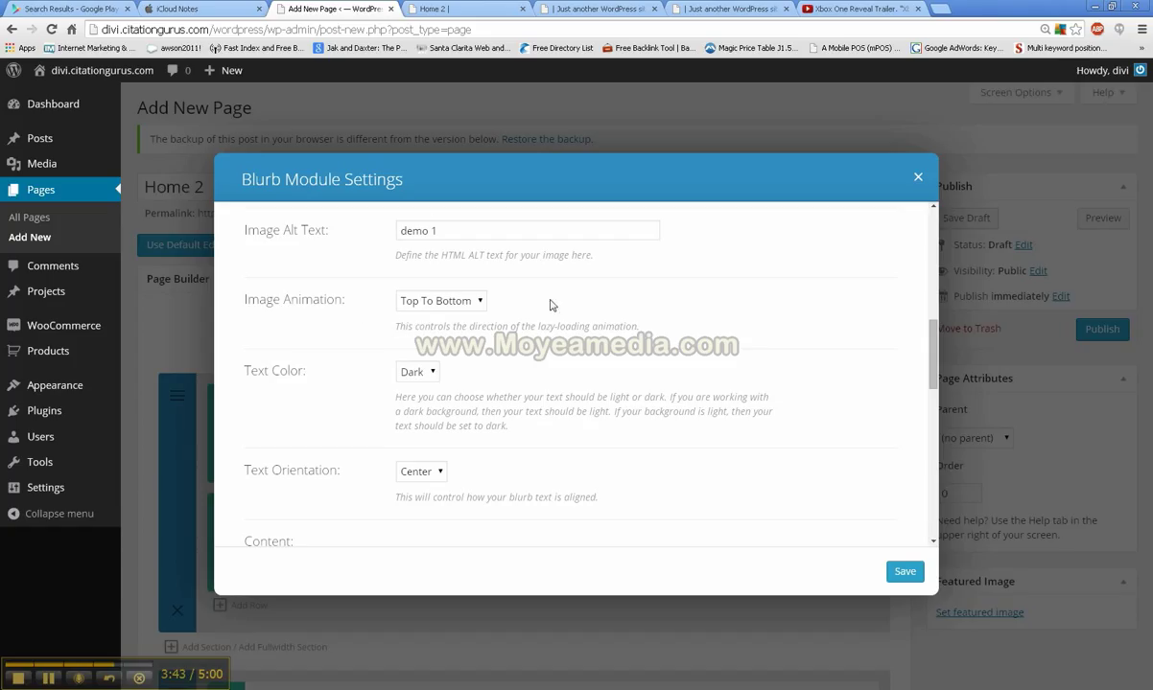
{"action": "mouse_move", "coordinate": [466, 318]}
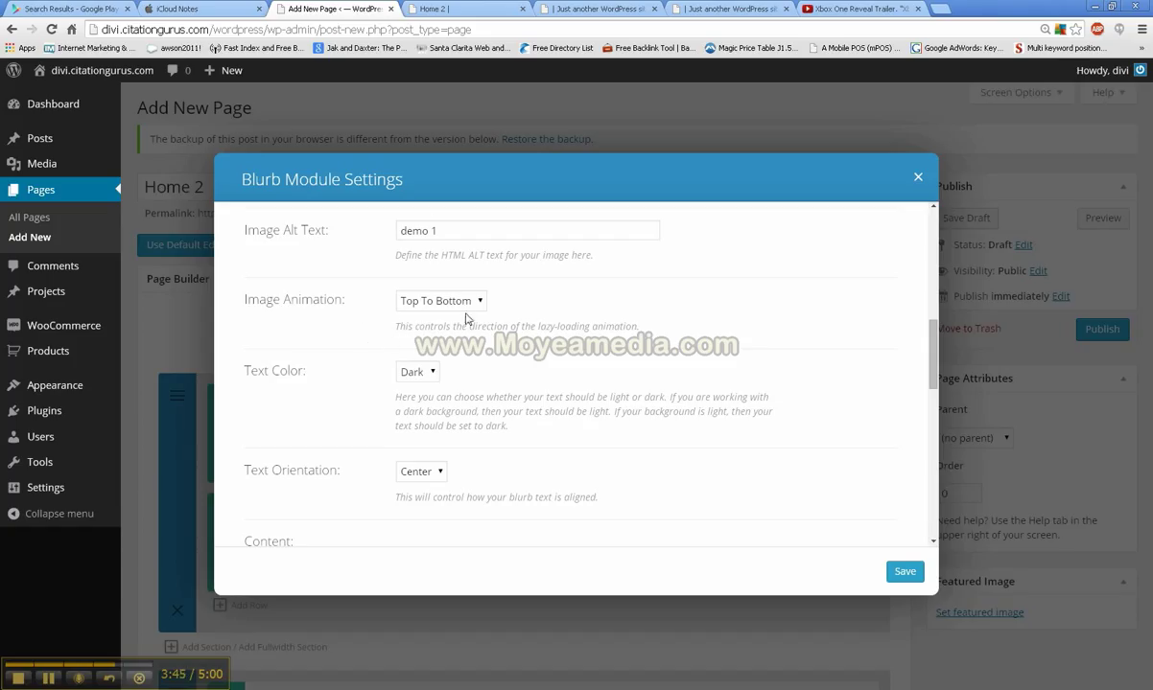
{"action": "mouse_move", "coordinate": [441, 316]}
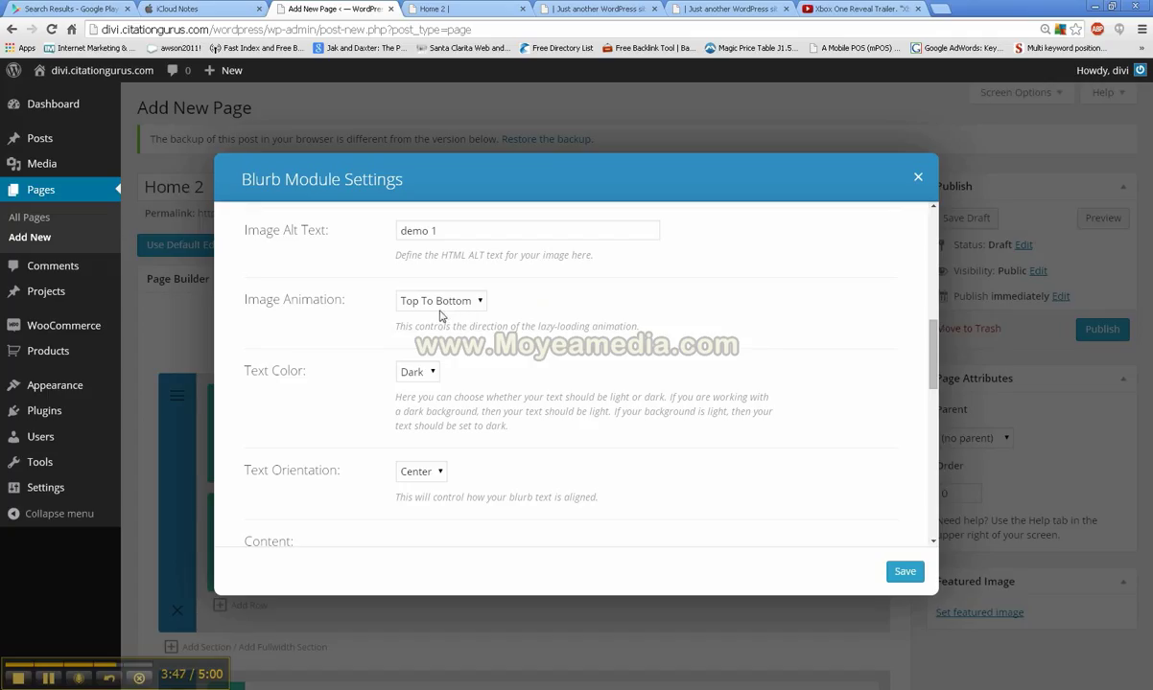
{"action": "mouse_move", "coordinate": [453, 307]}
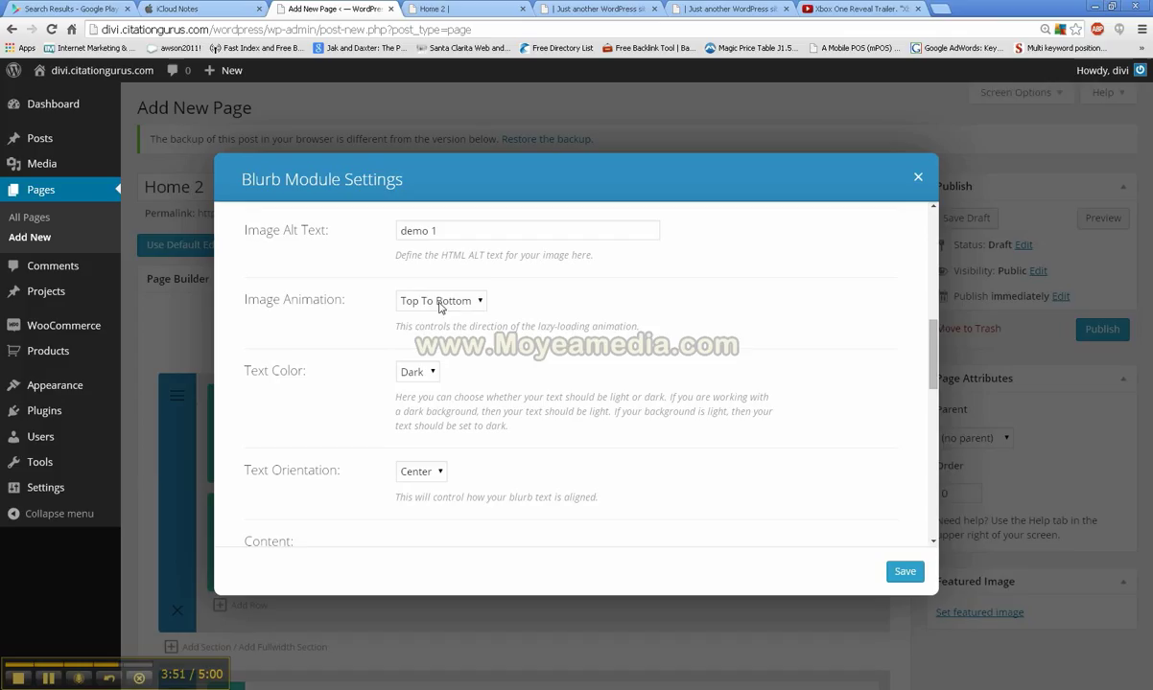
Clear formatting from the lorem ipsum body text and save the blurb module.
{"action": "scroll", "scroll_direction": "down", "scroll_amount": 3}
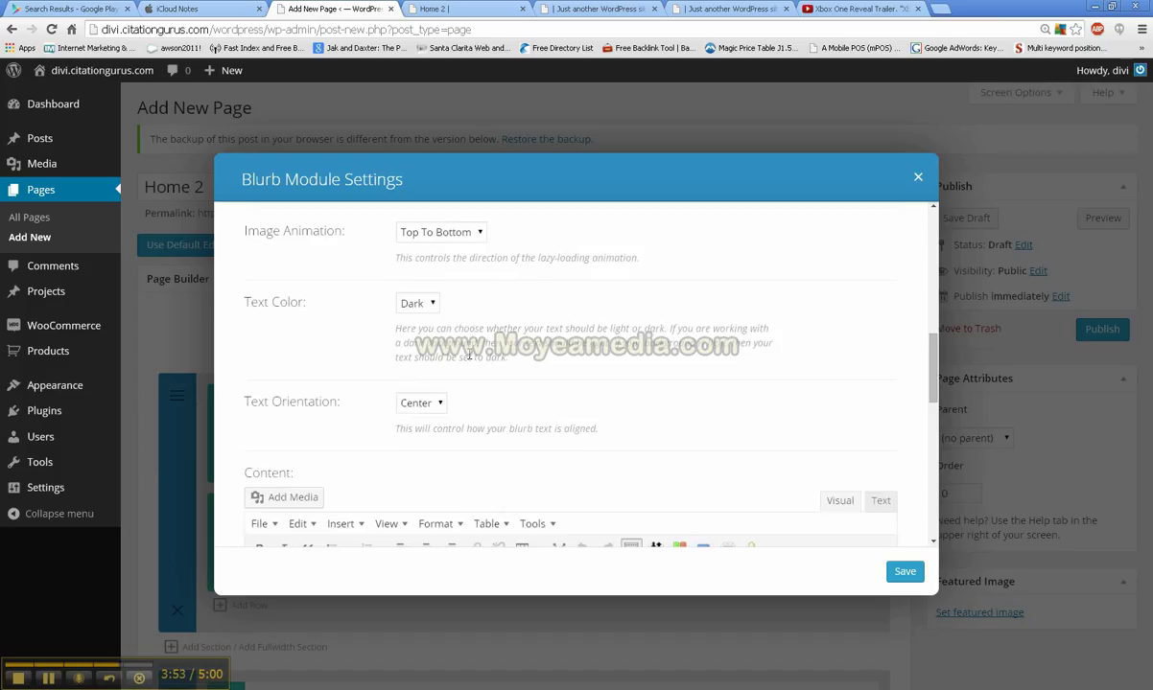
{"action": "mouse_move", "coordinate": [282, 314]}
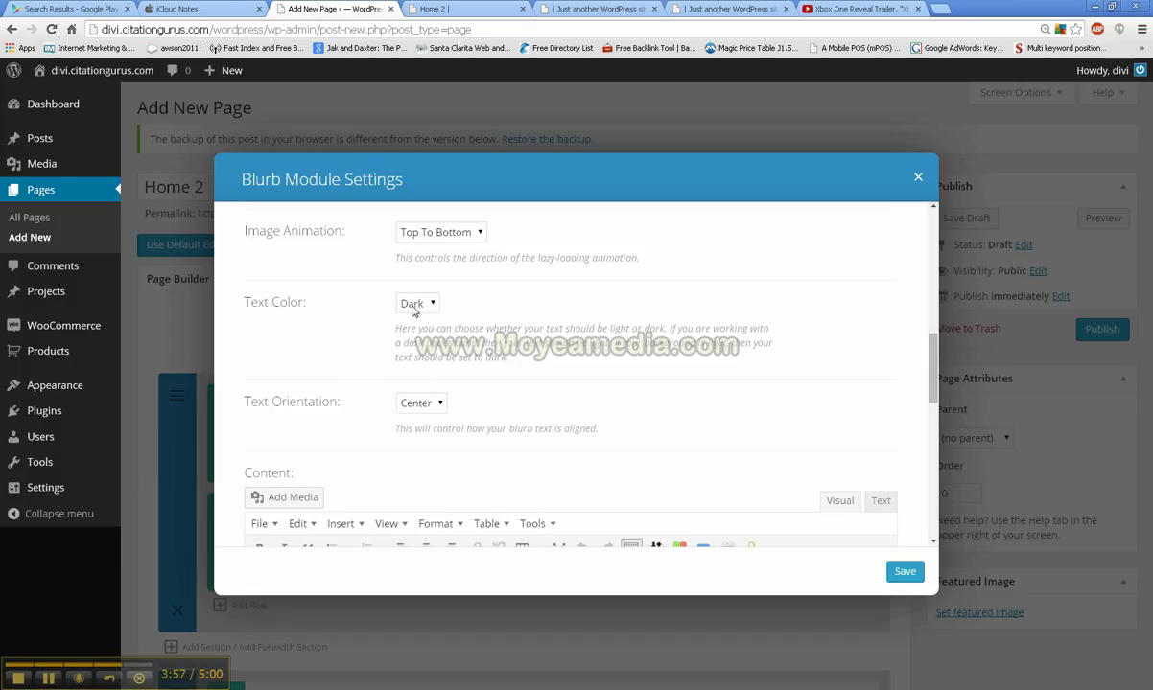
{"action": "scroll", "scroll_direction": "down", "scroll_amount": 3}
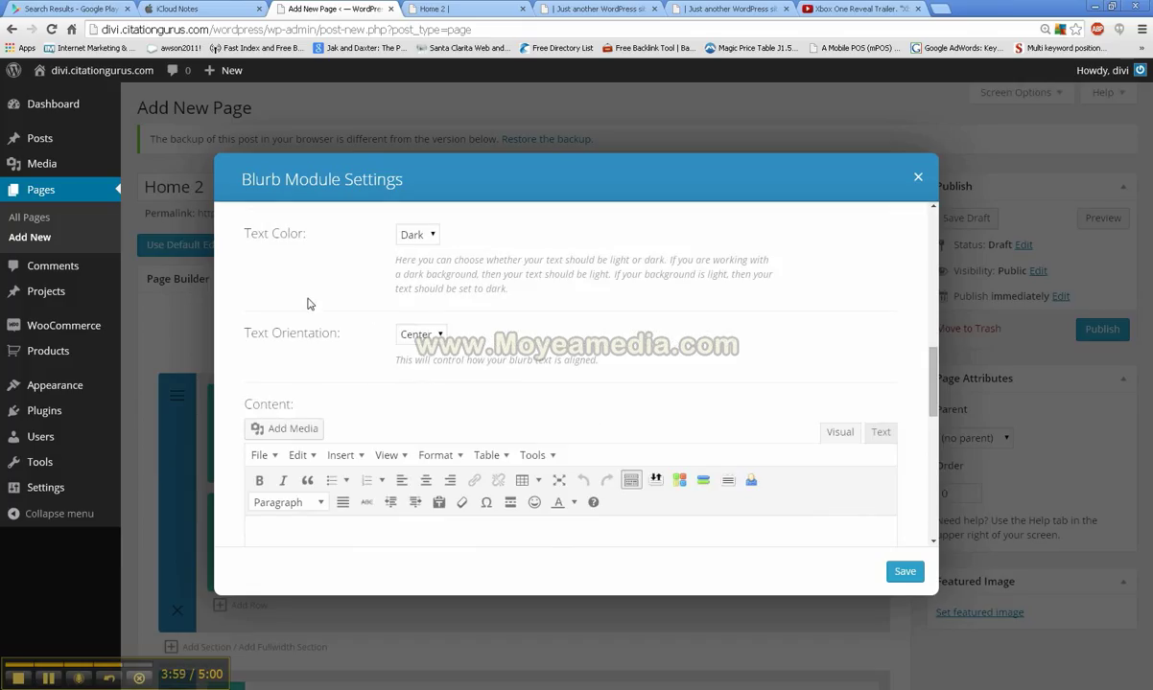
{"action": "left_click", "coordinate": [420, 334]}
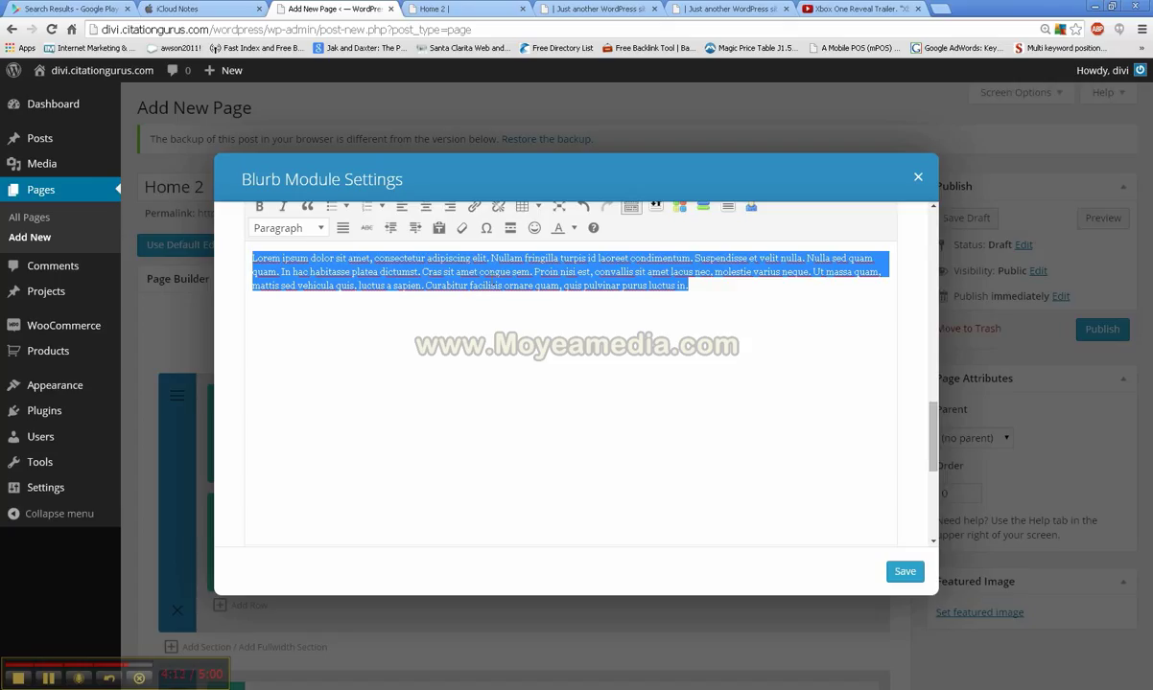
{"action": "mouse_move", "coordinate": [460, 226]}
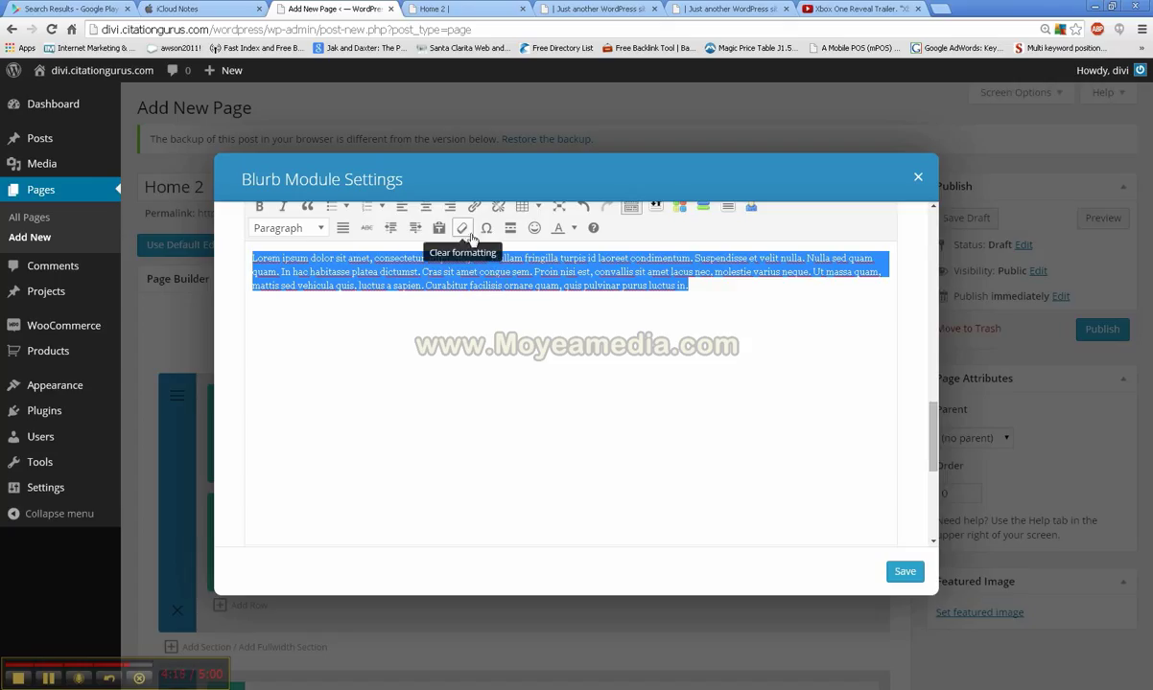
{"action": "left_click", "coordinate": [463, 228]}
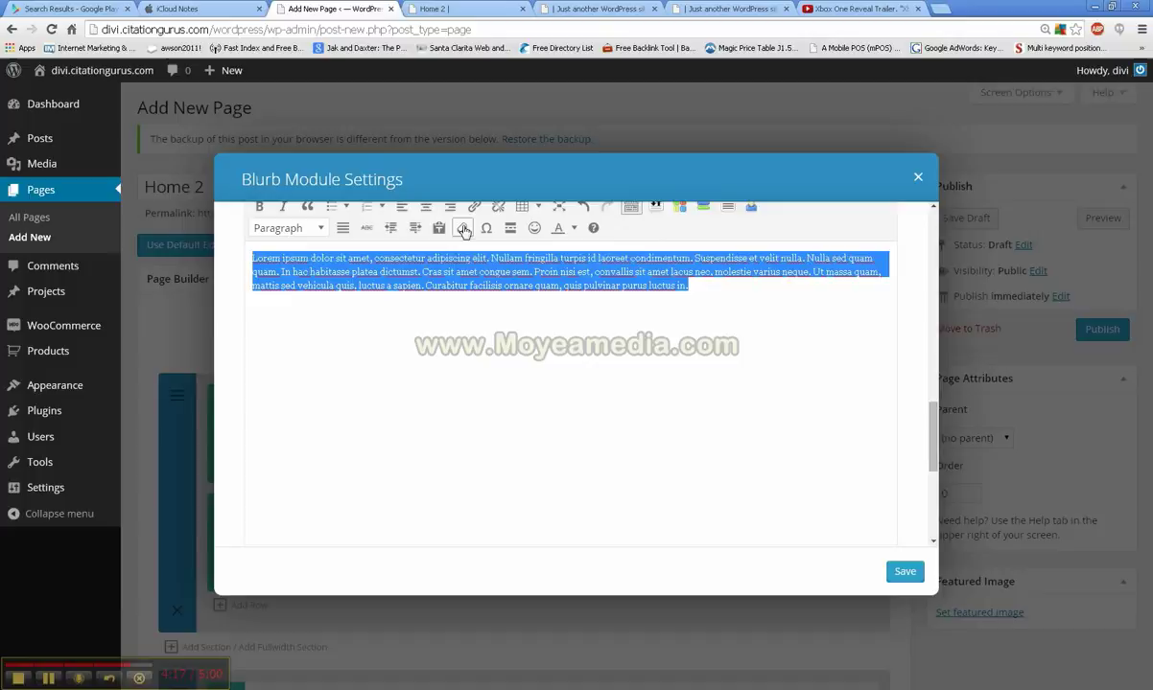
{"action": "left_click", "coordinate": [462, 228]}
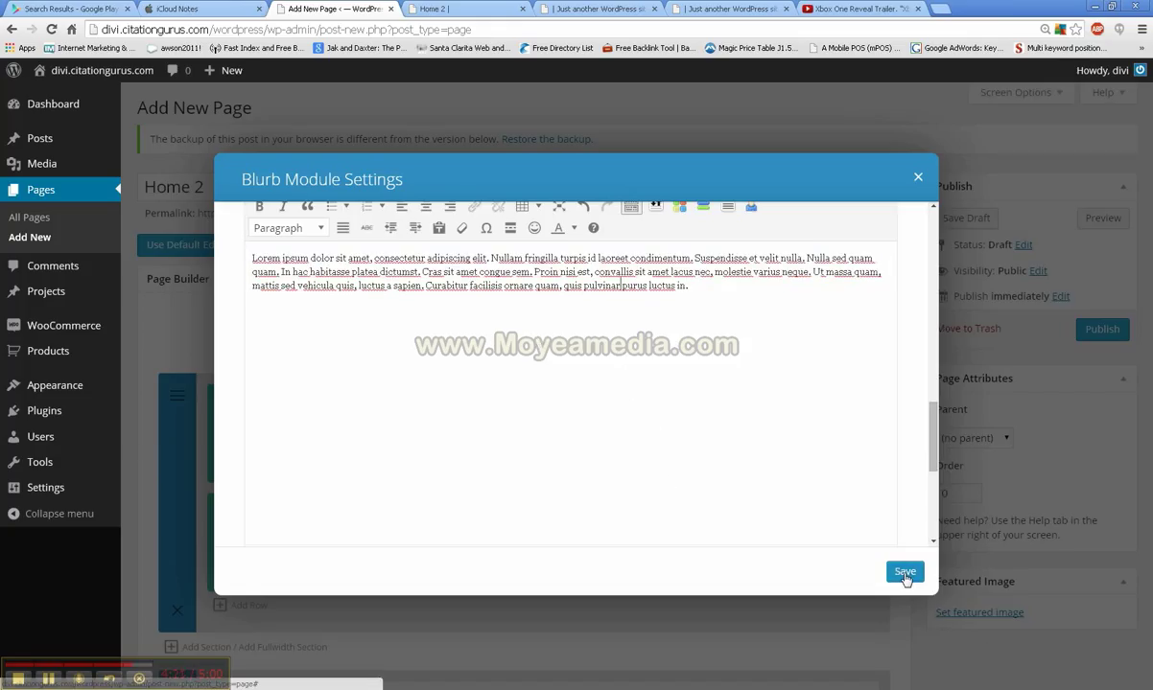
{"action": "left_click", "coordinate": [903, 572]}
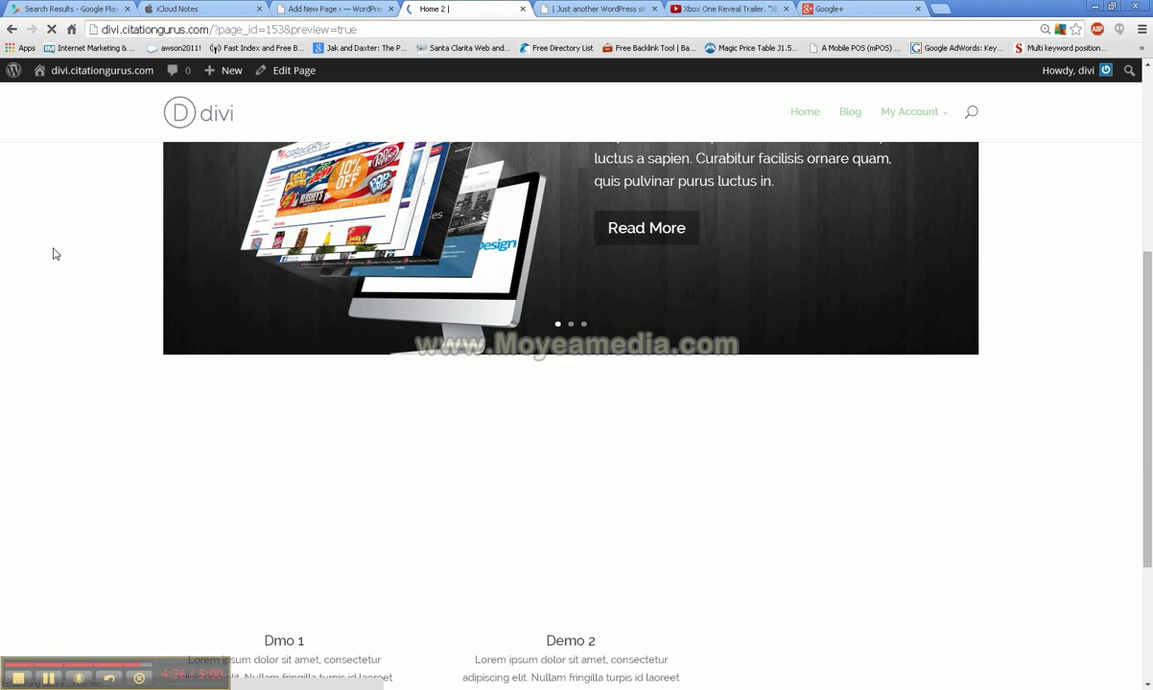
Scroll the live Home 2 preview past the slider to see the Dmo 1 and Demo 2 blurbs.
{"action": "scroll", "scroll_direction": "down", "scroll_amount": 3}
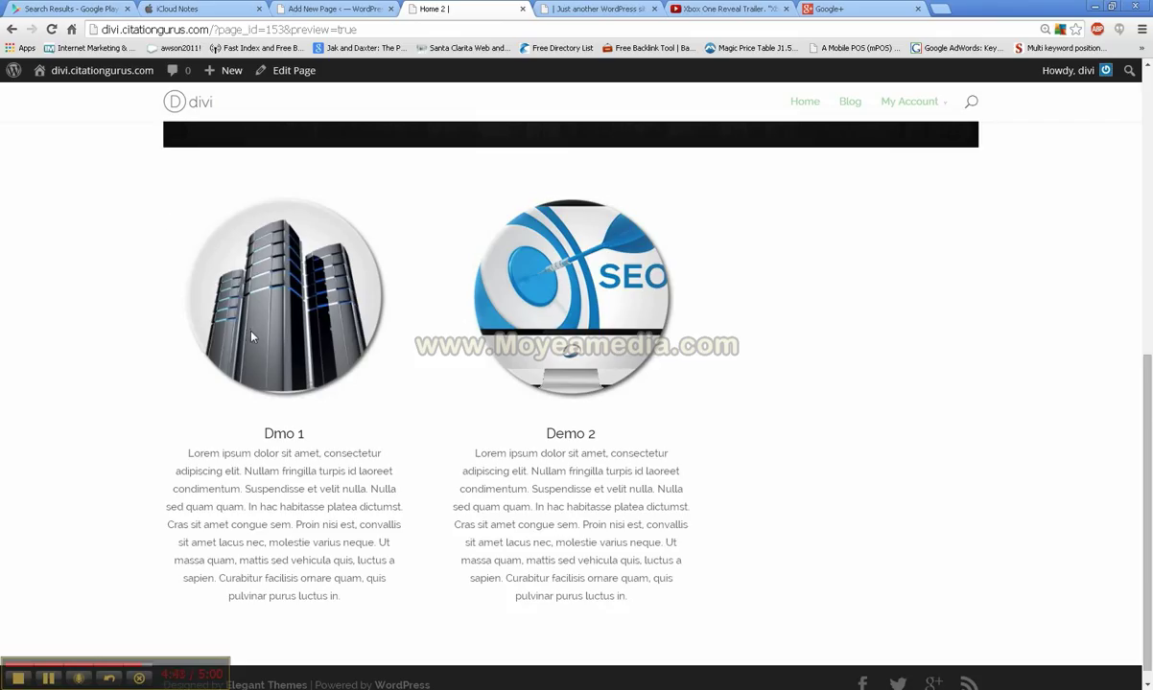
{"action": "mouse_move", "coordinate": [382, 359]}
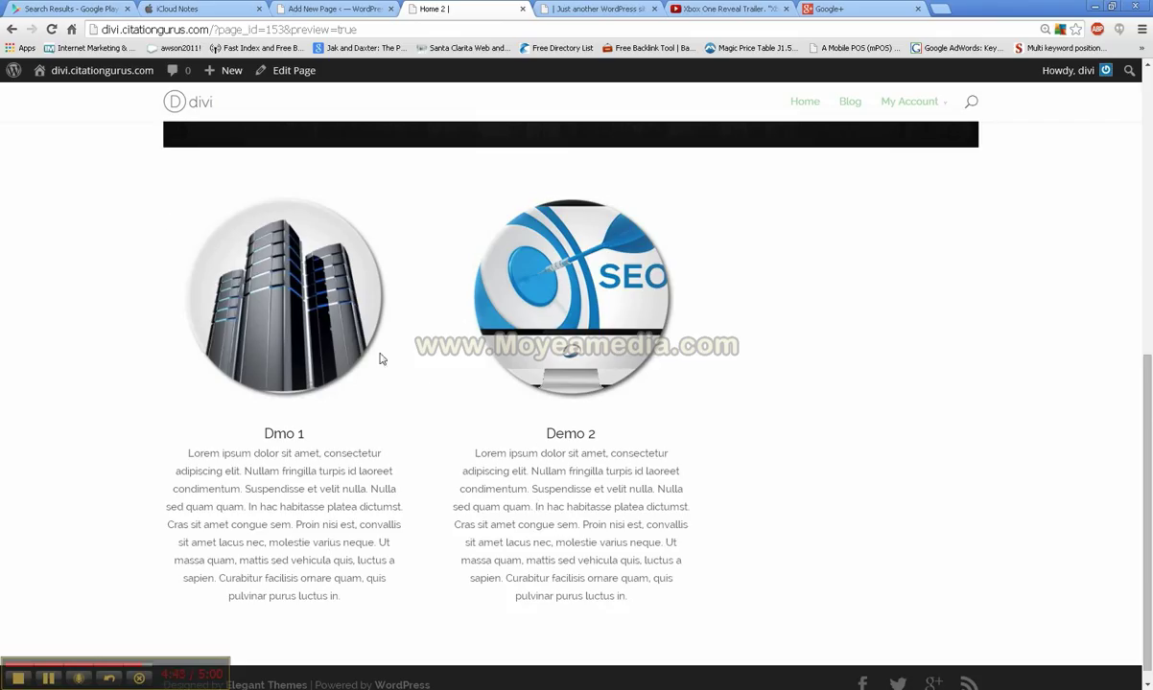